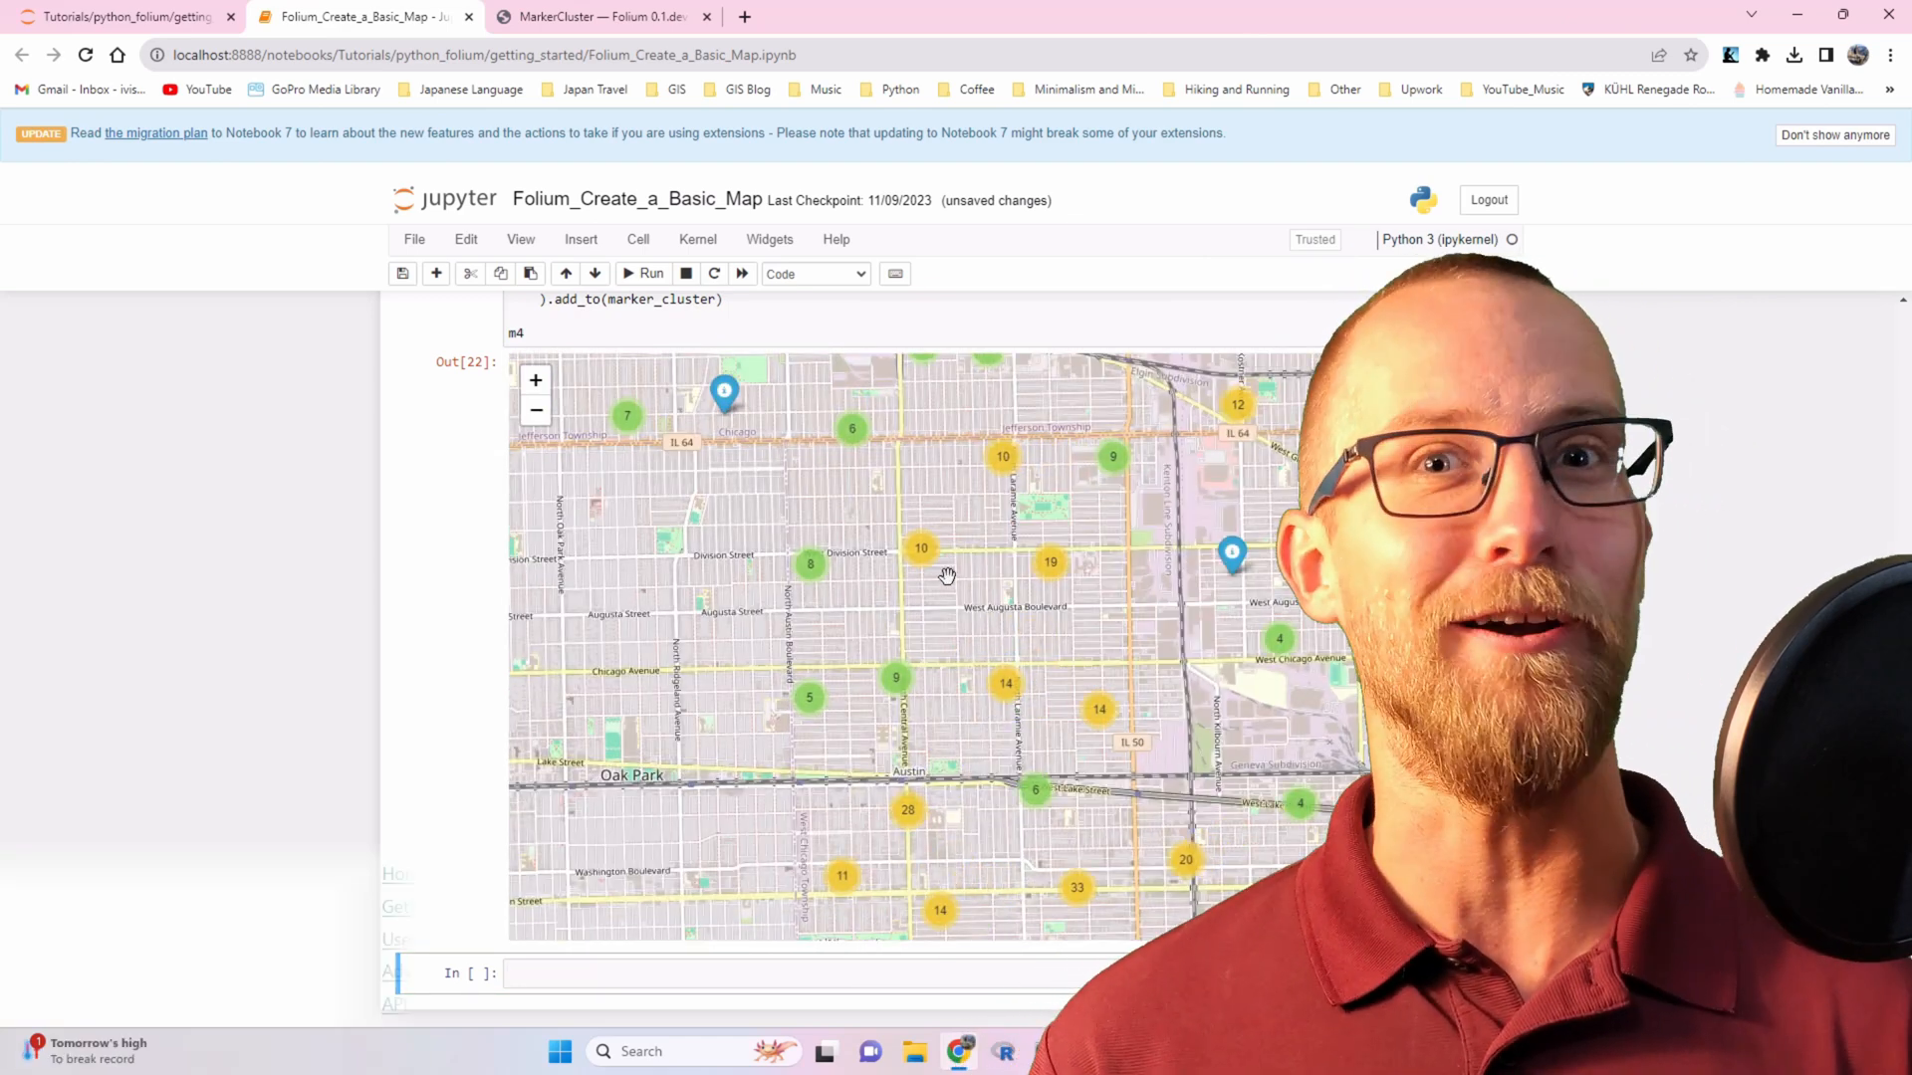
Step: Select 'Marker' in the Marker Cluster comment and browse the Folium plugins guide
click(597, 16)
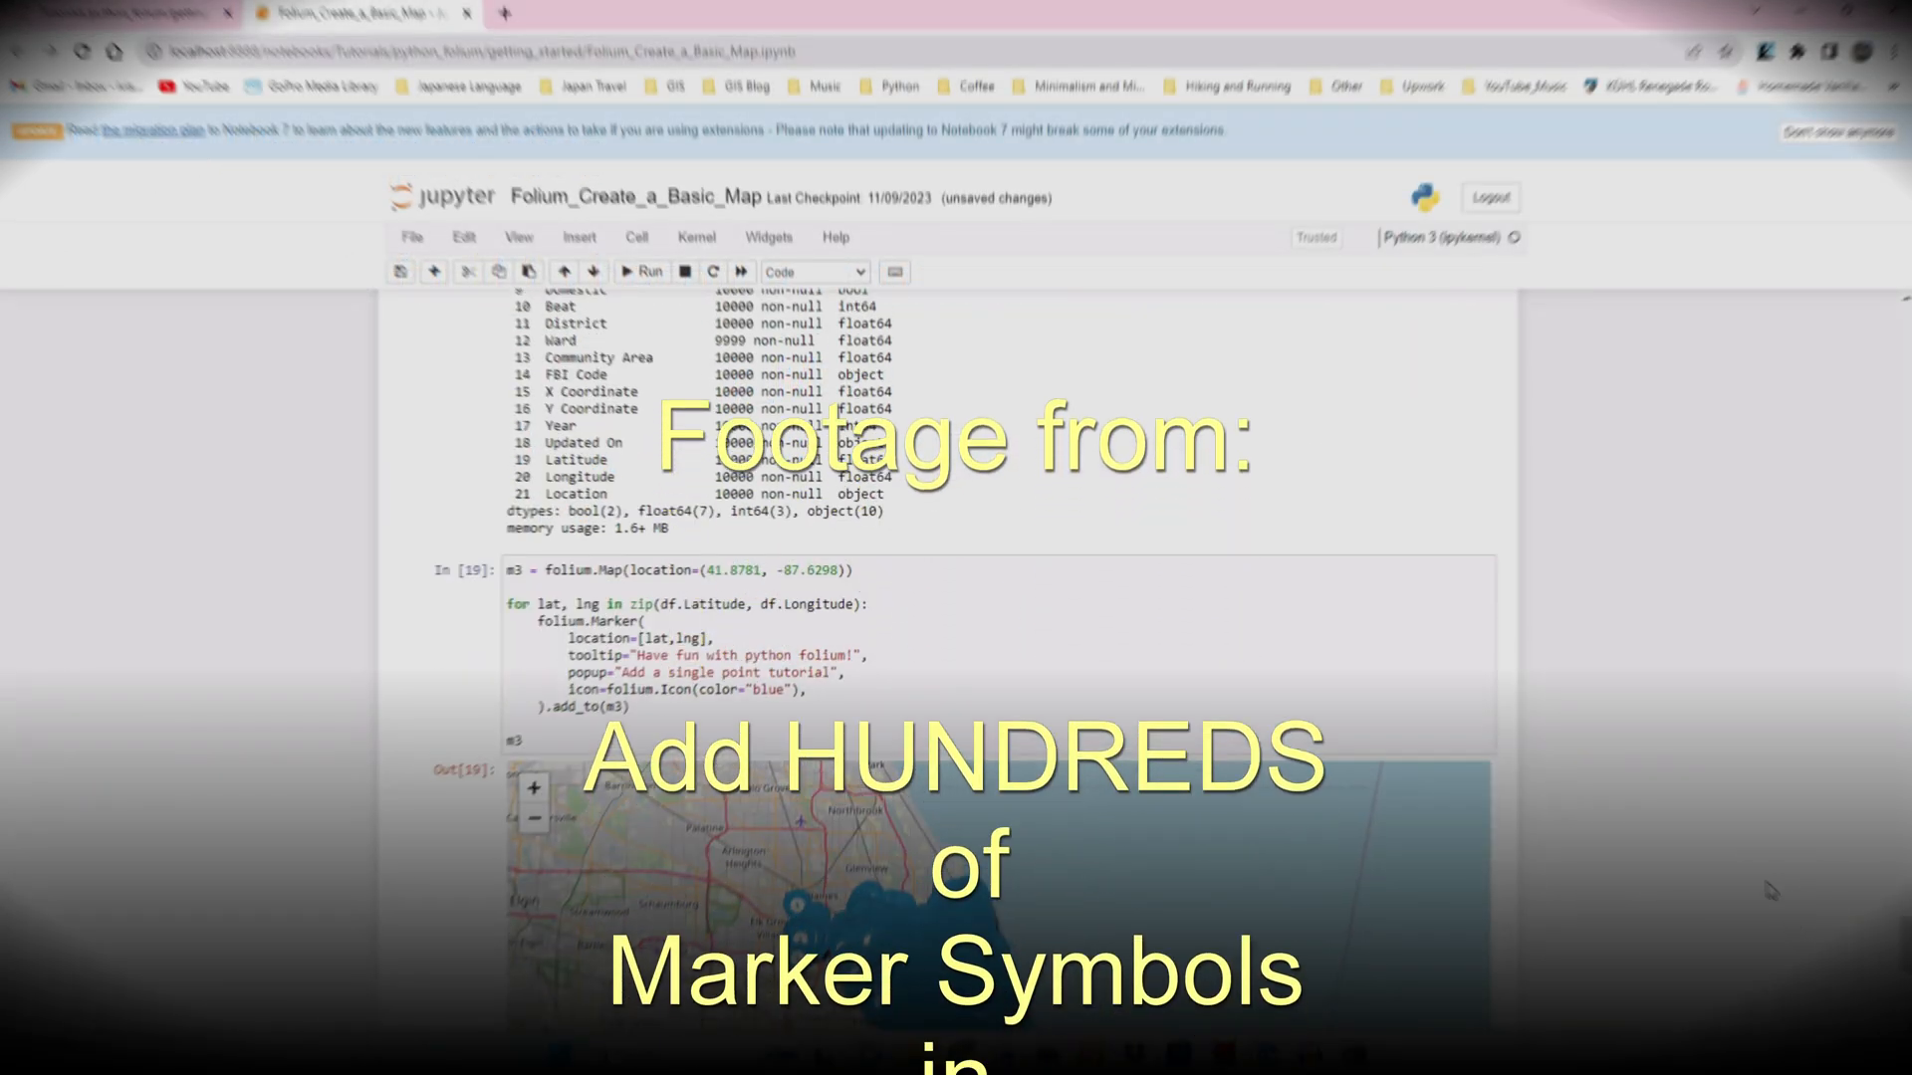
scroll(down, 3)
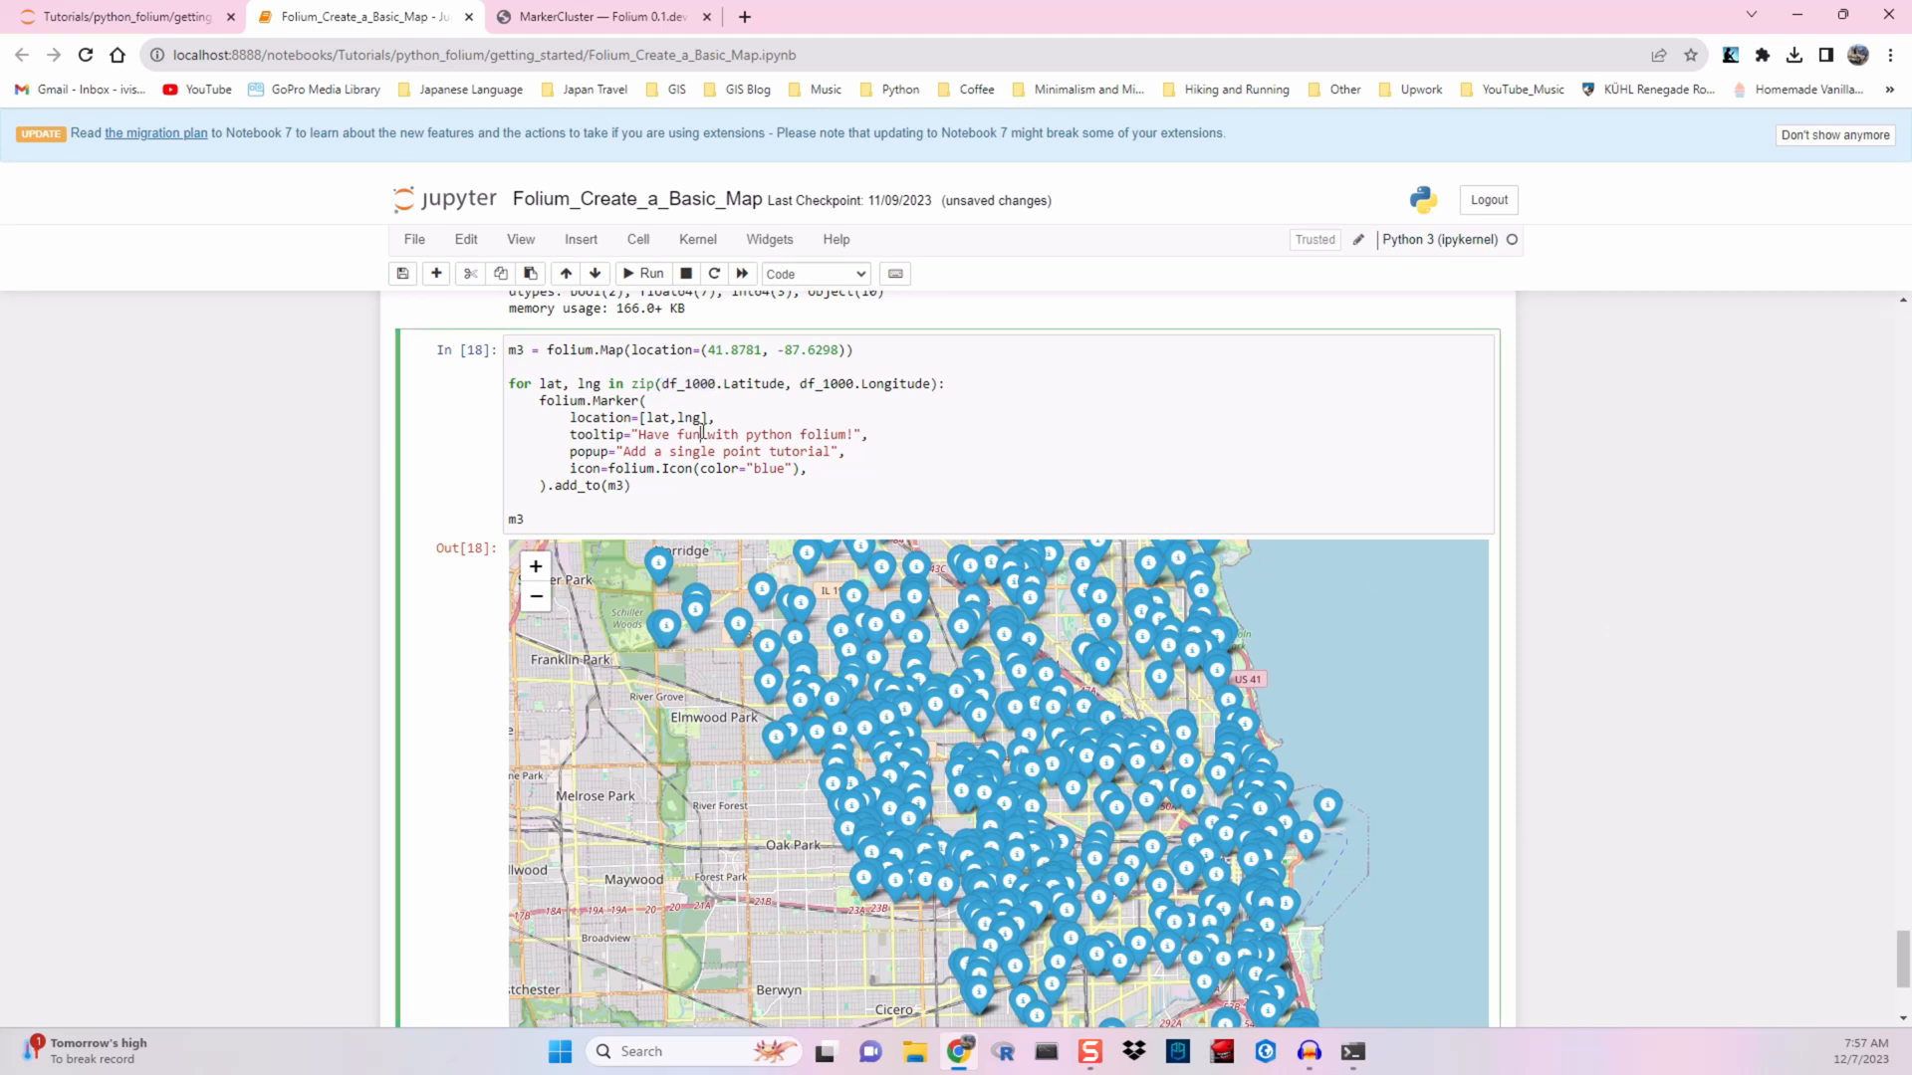
scroll(down, 3)
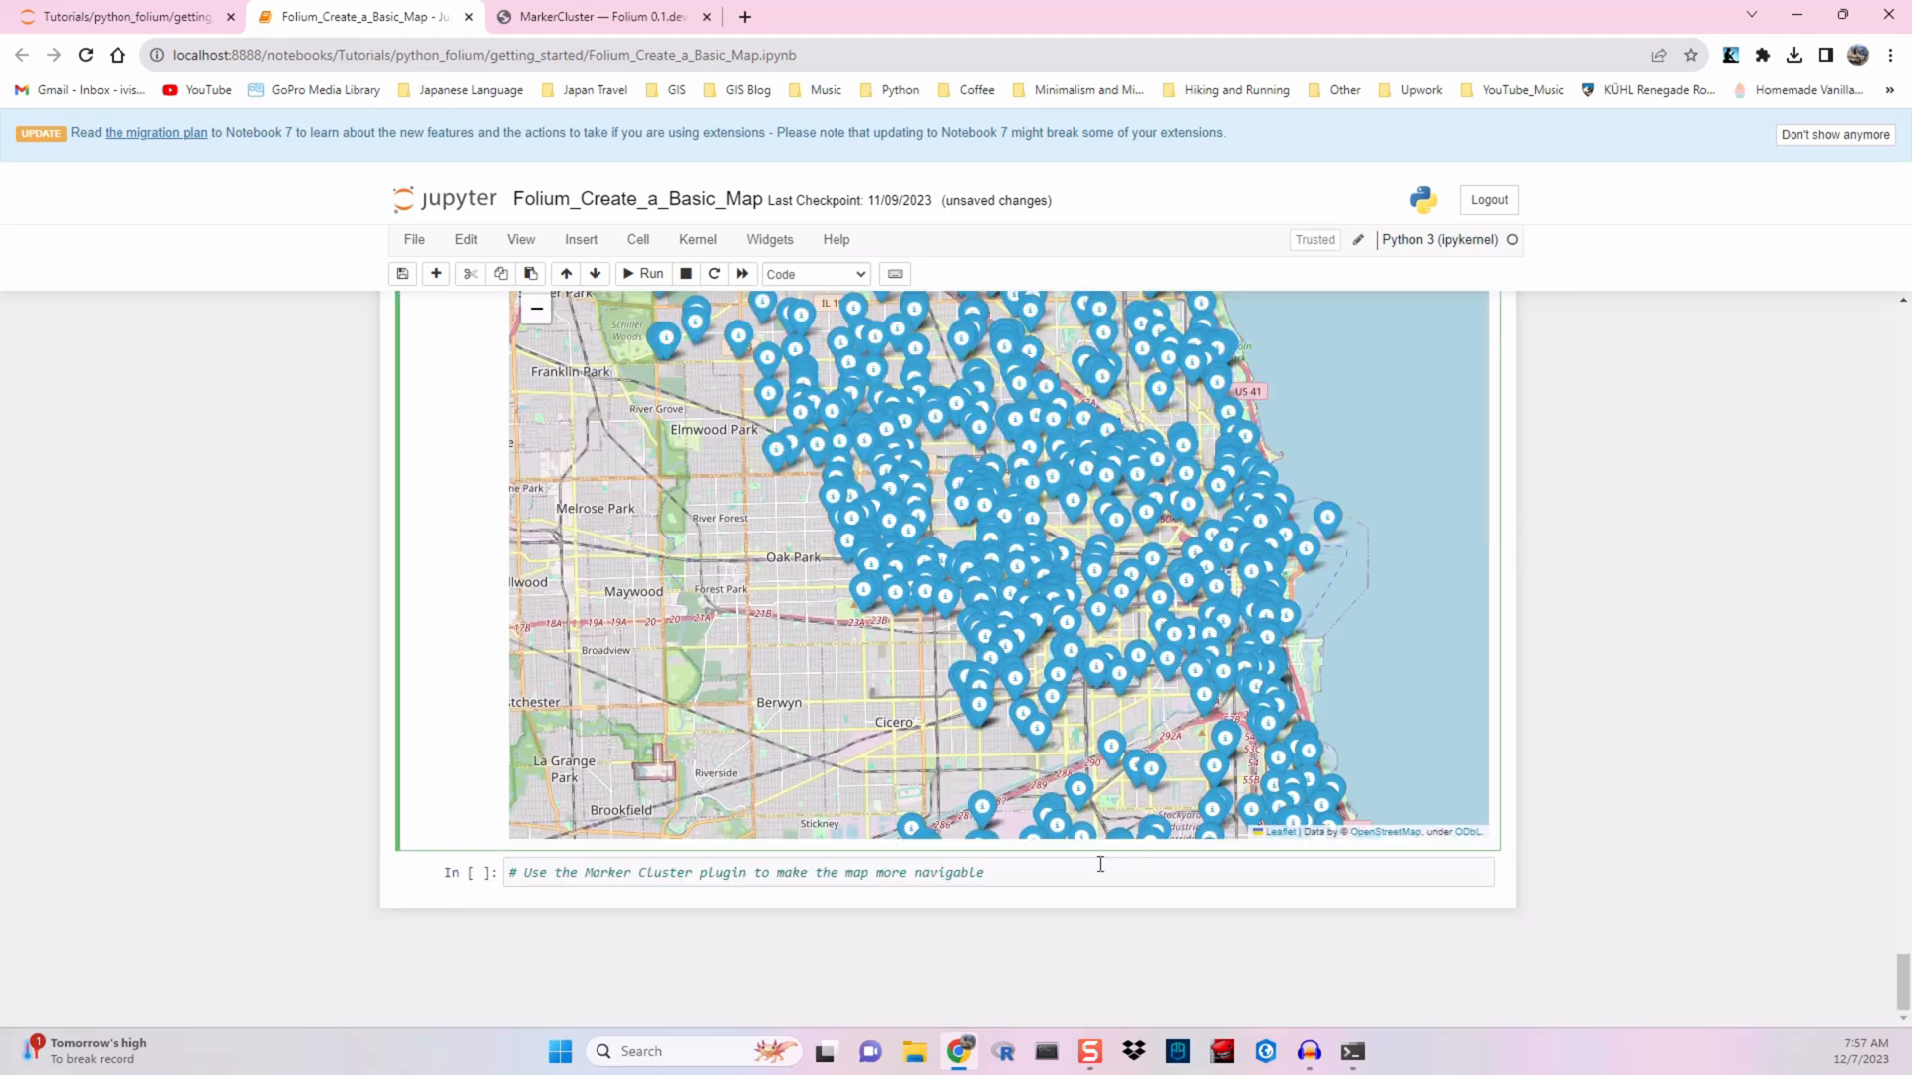
double_click(609, 873)
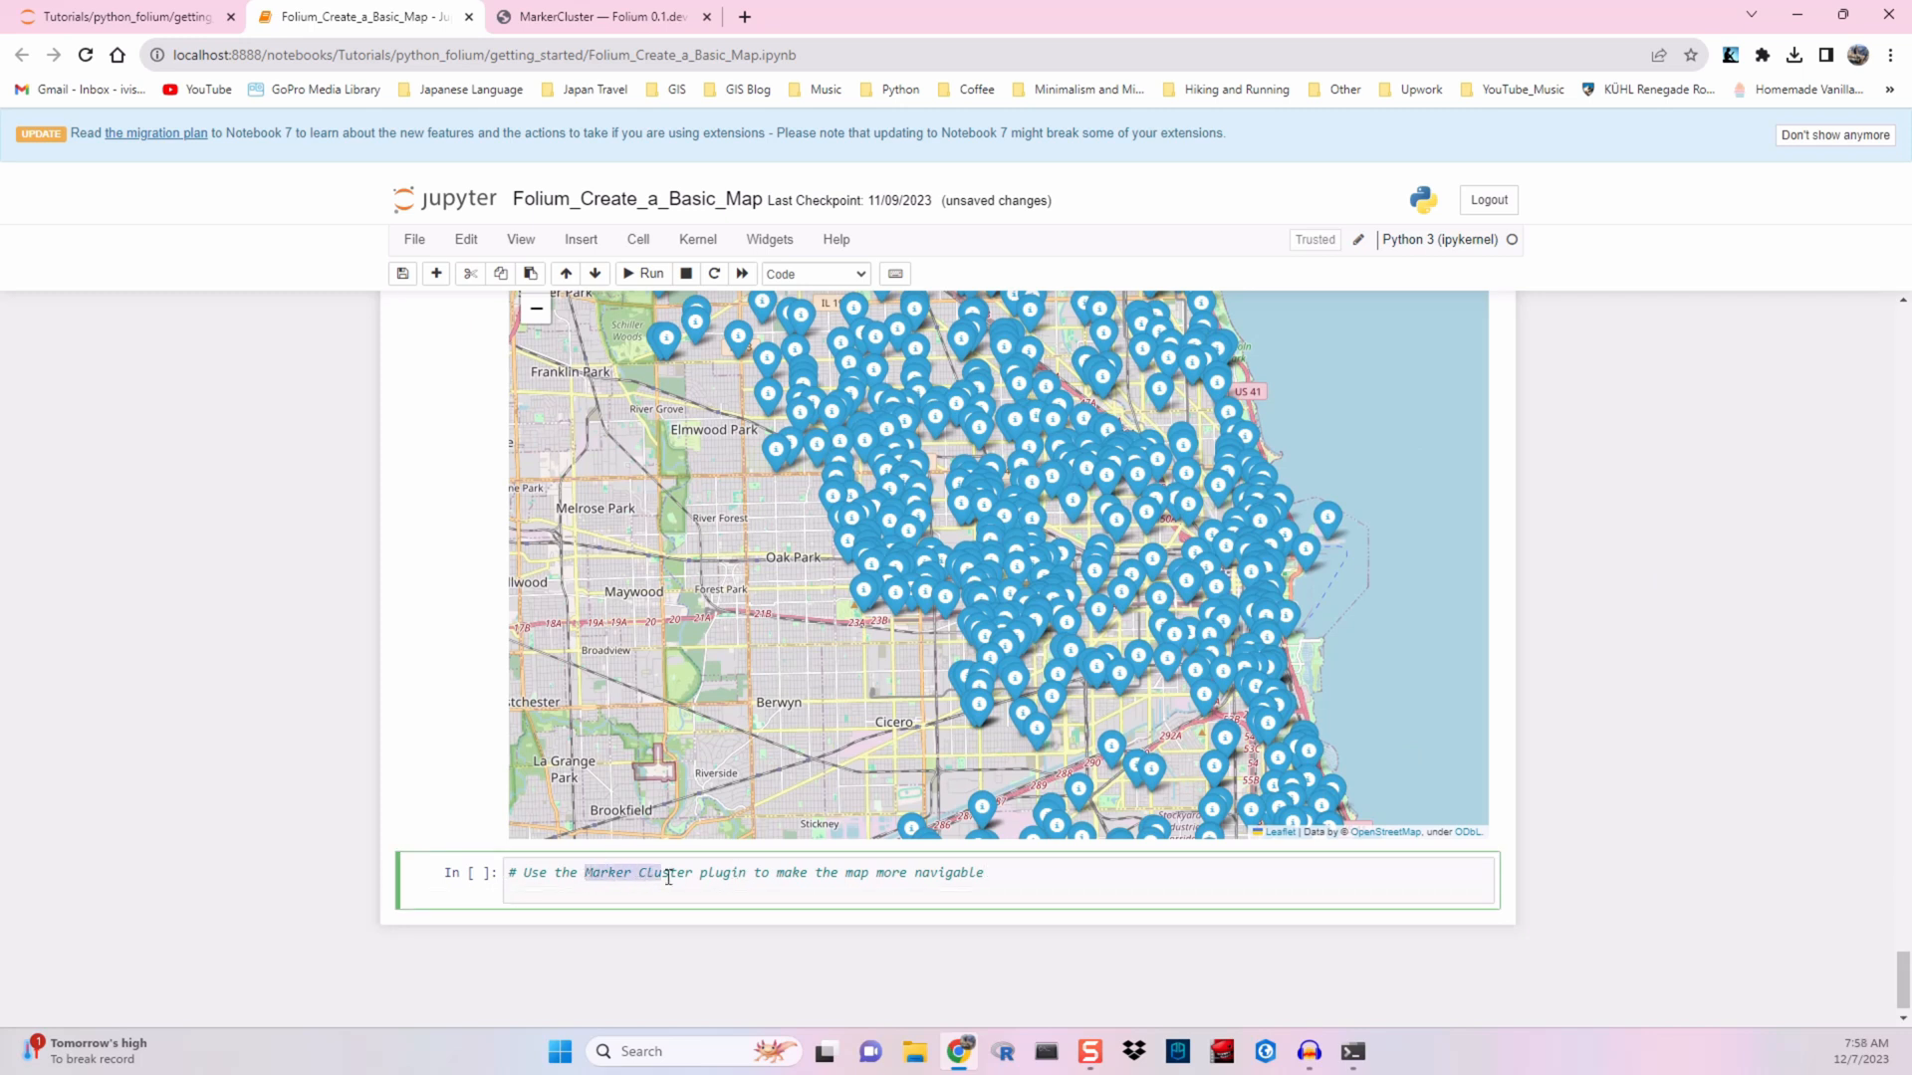
scroll(down, 3)
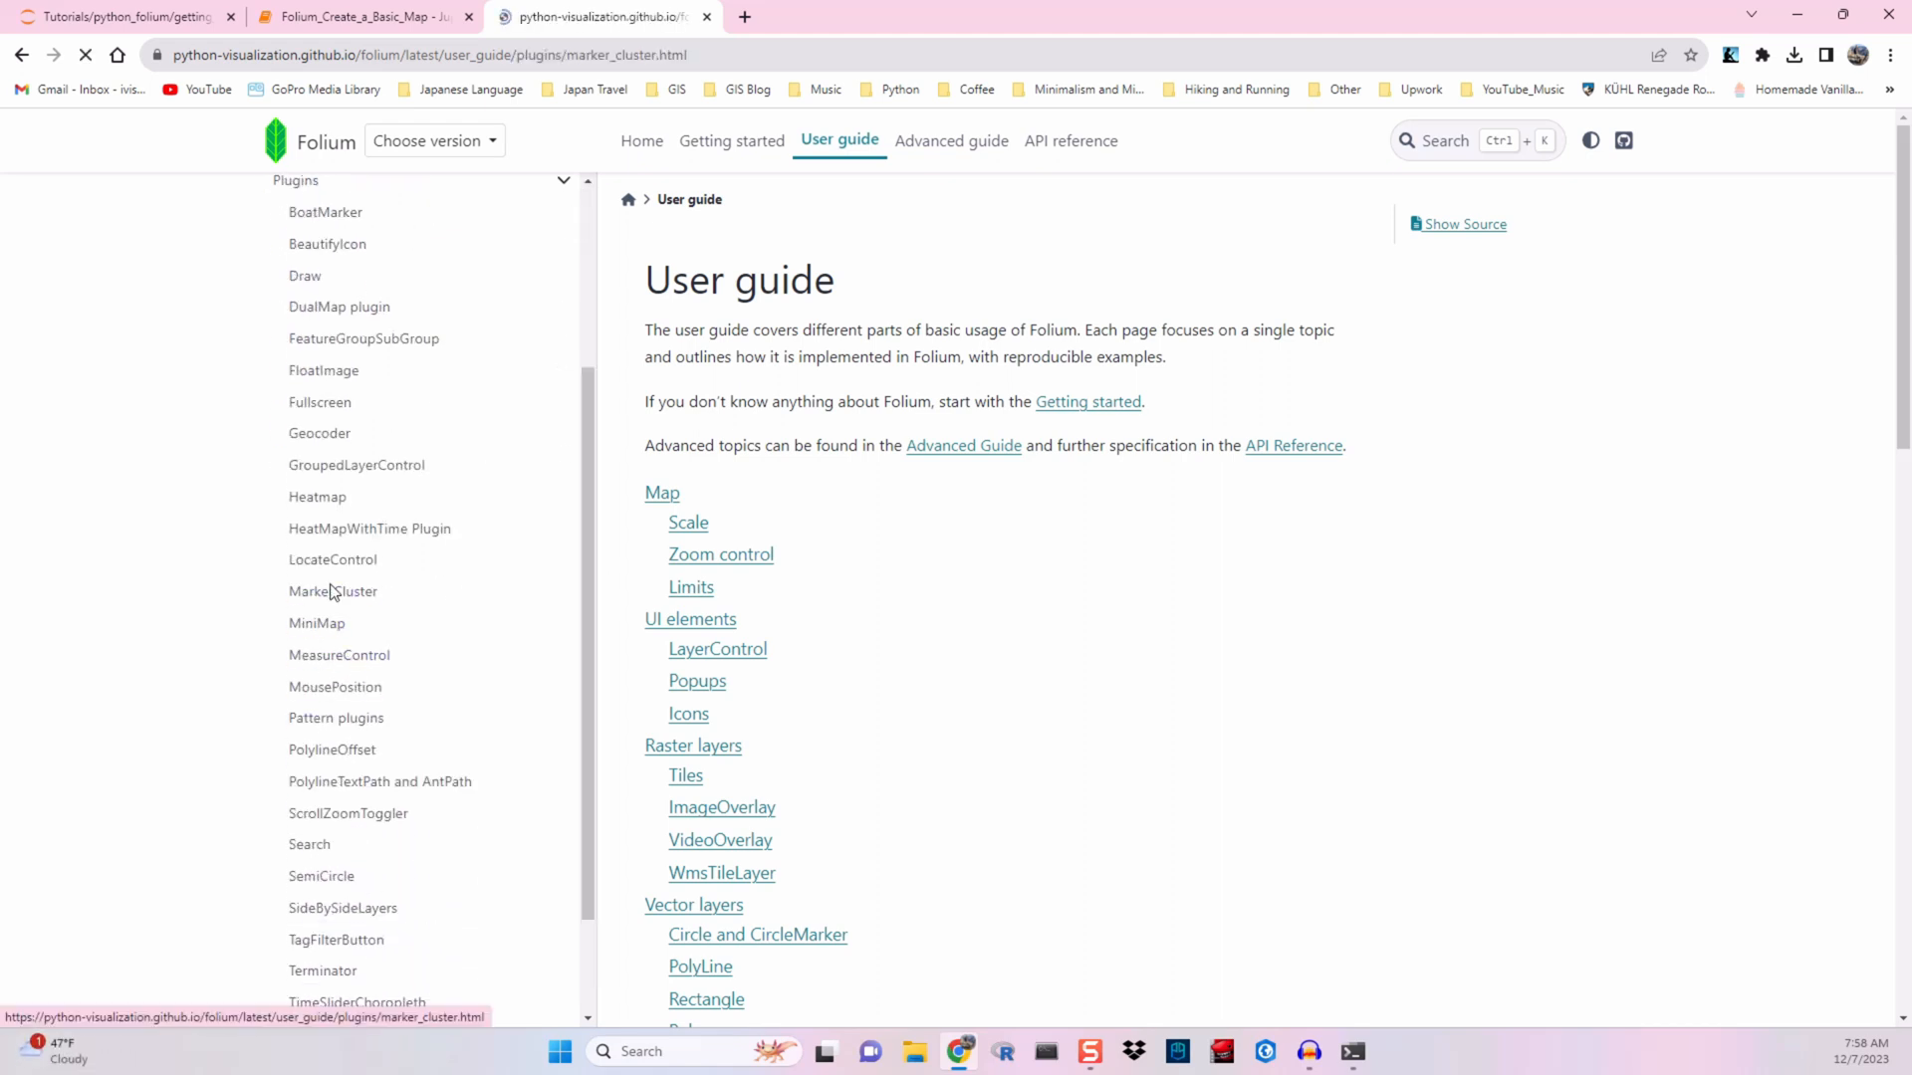
Step: Copy the first MarkerCluster example from the Folium docs into the notebook cell
click(332, 591)
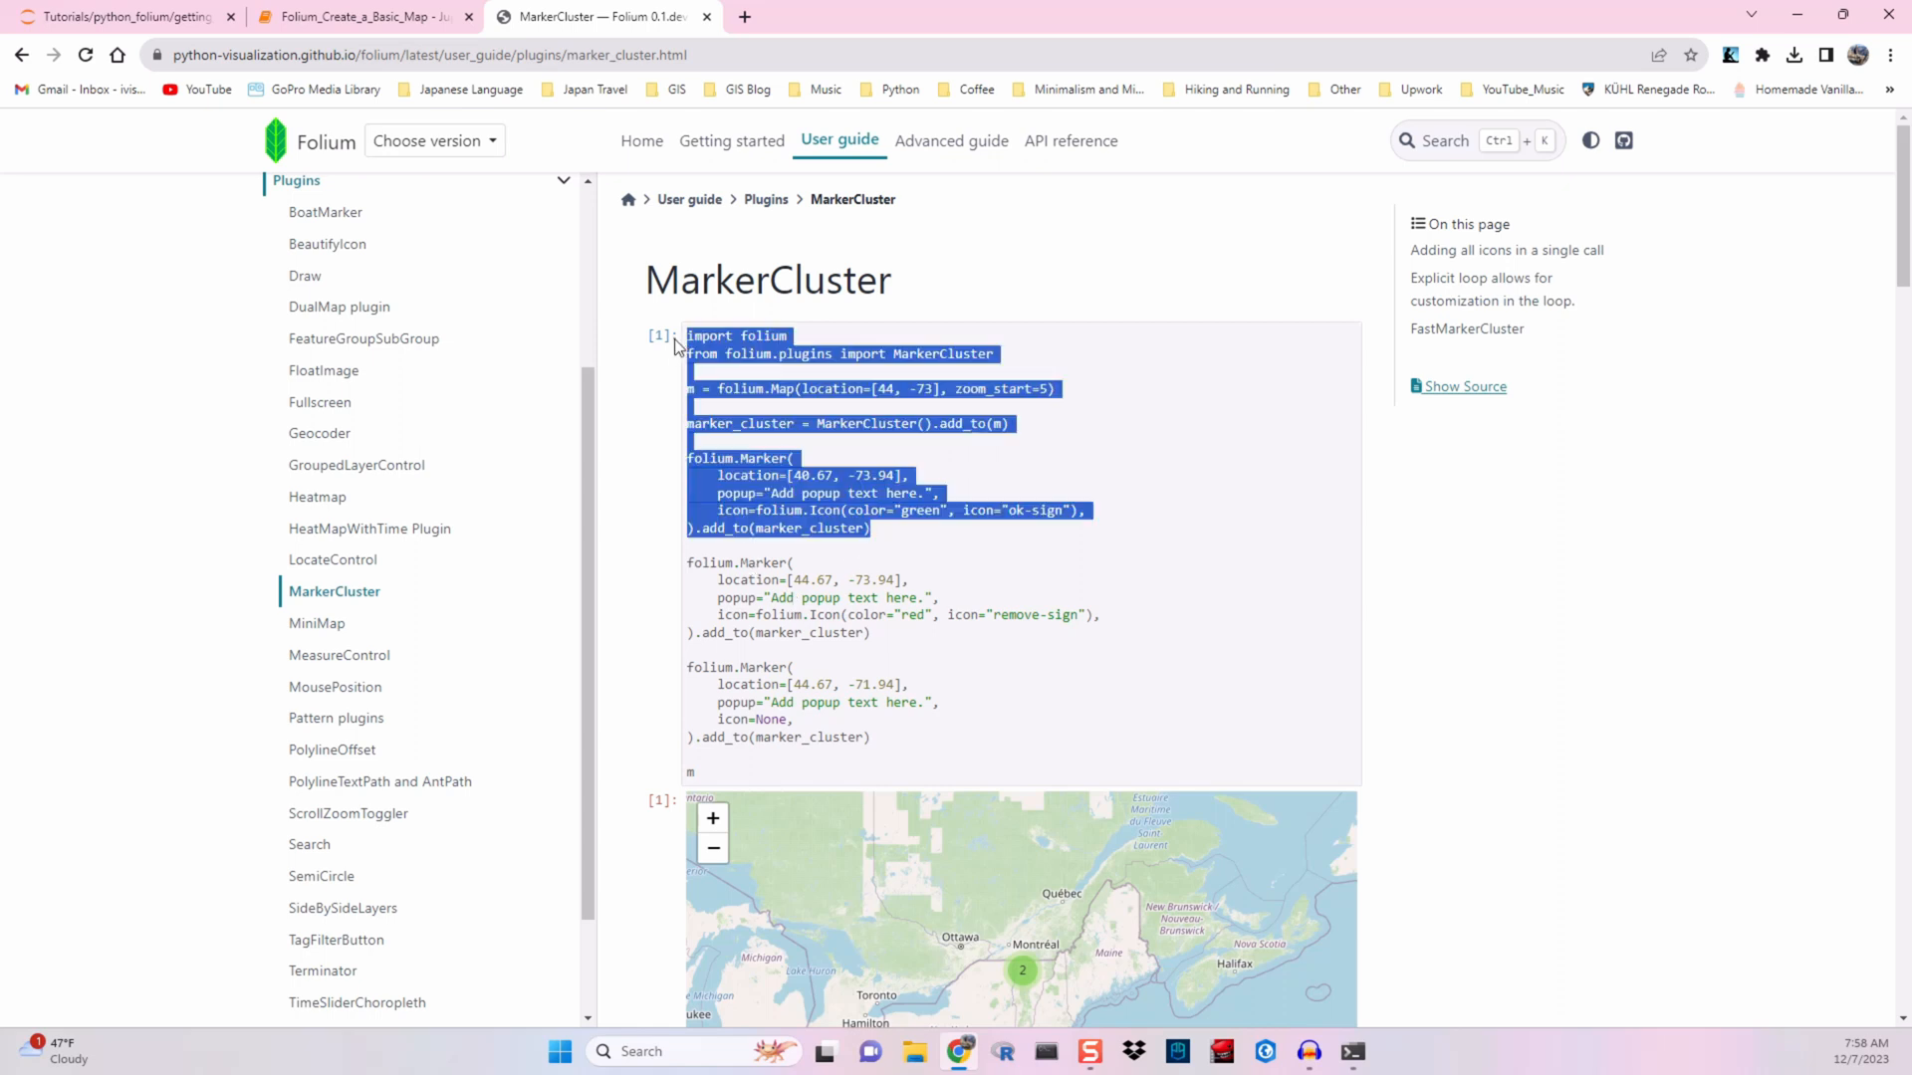
click(360, 16)
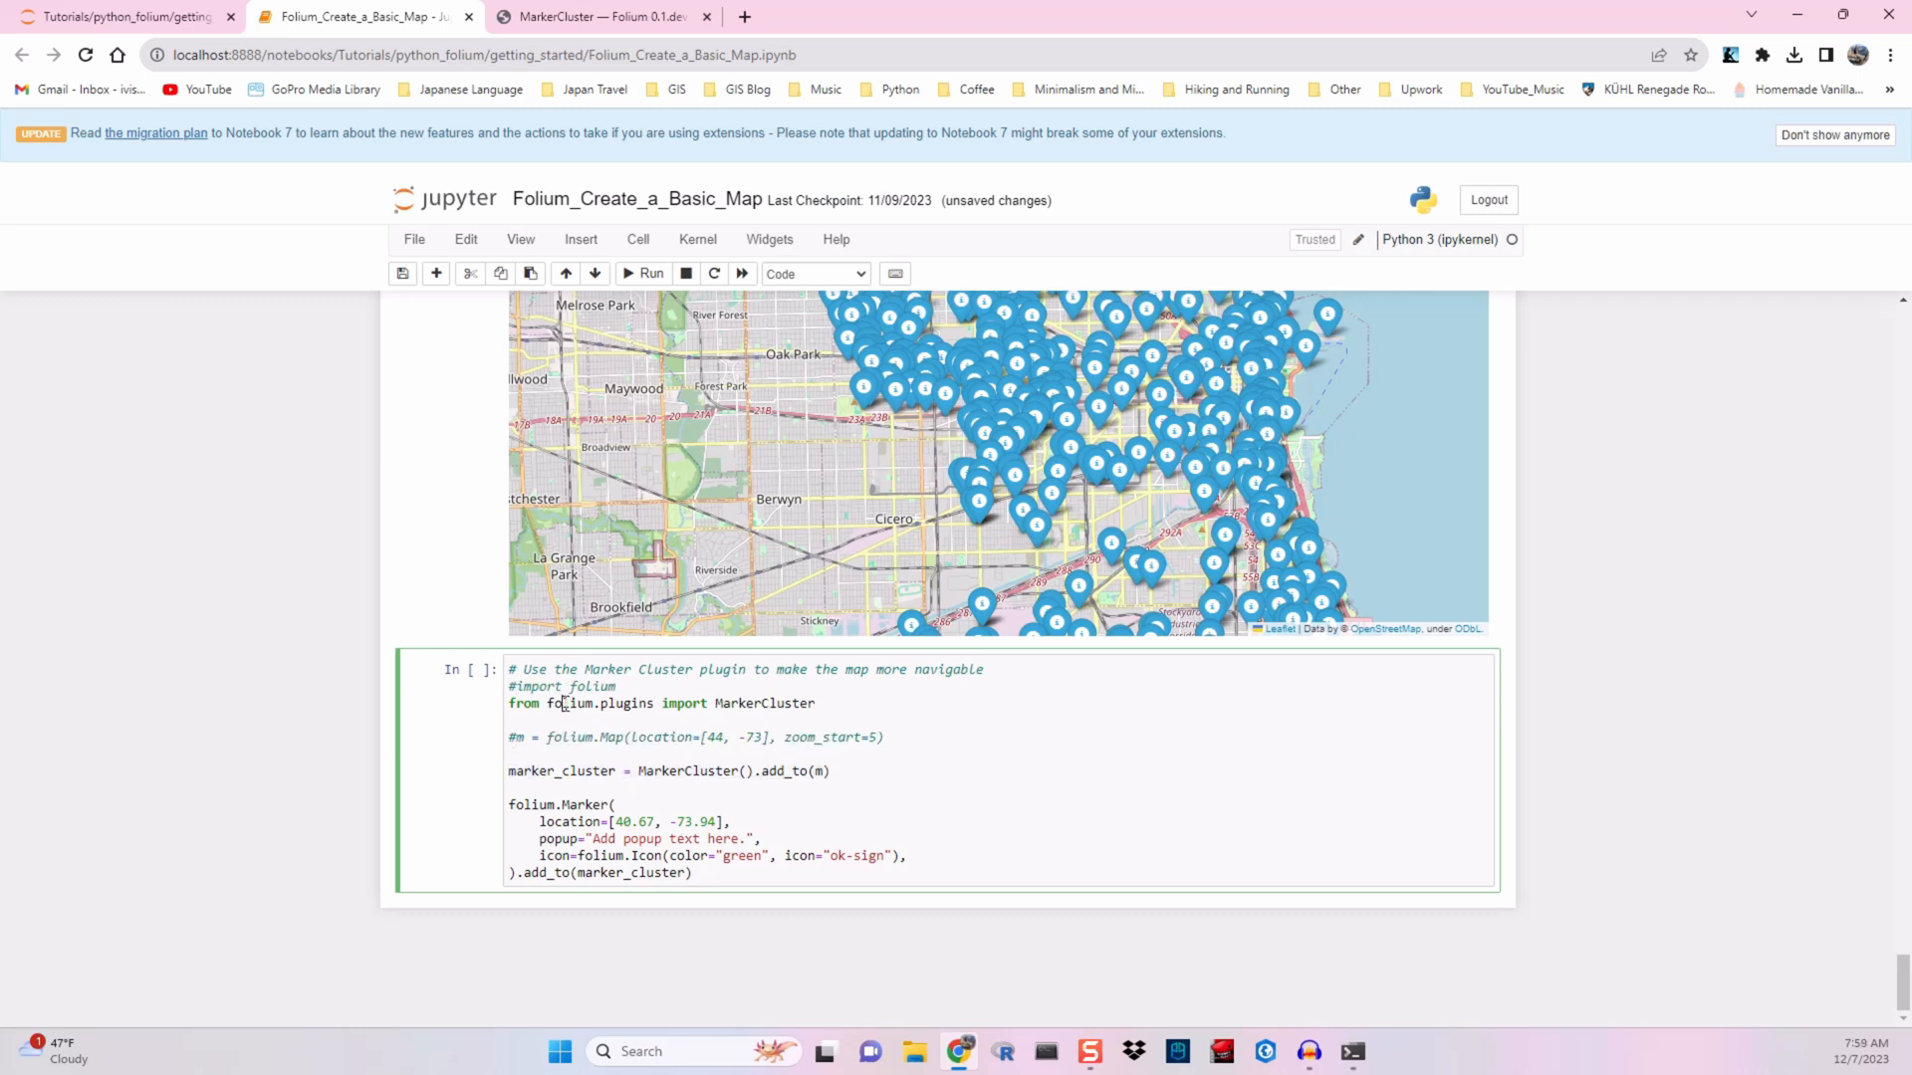
Step: Comment out the sample green folium.Marker lines with Ctrl+/ and add code below them
key(ctrl+/)
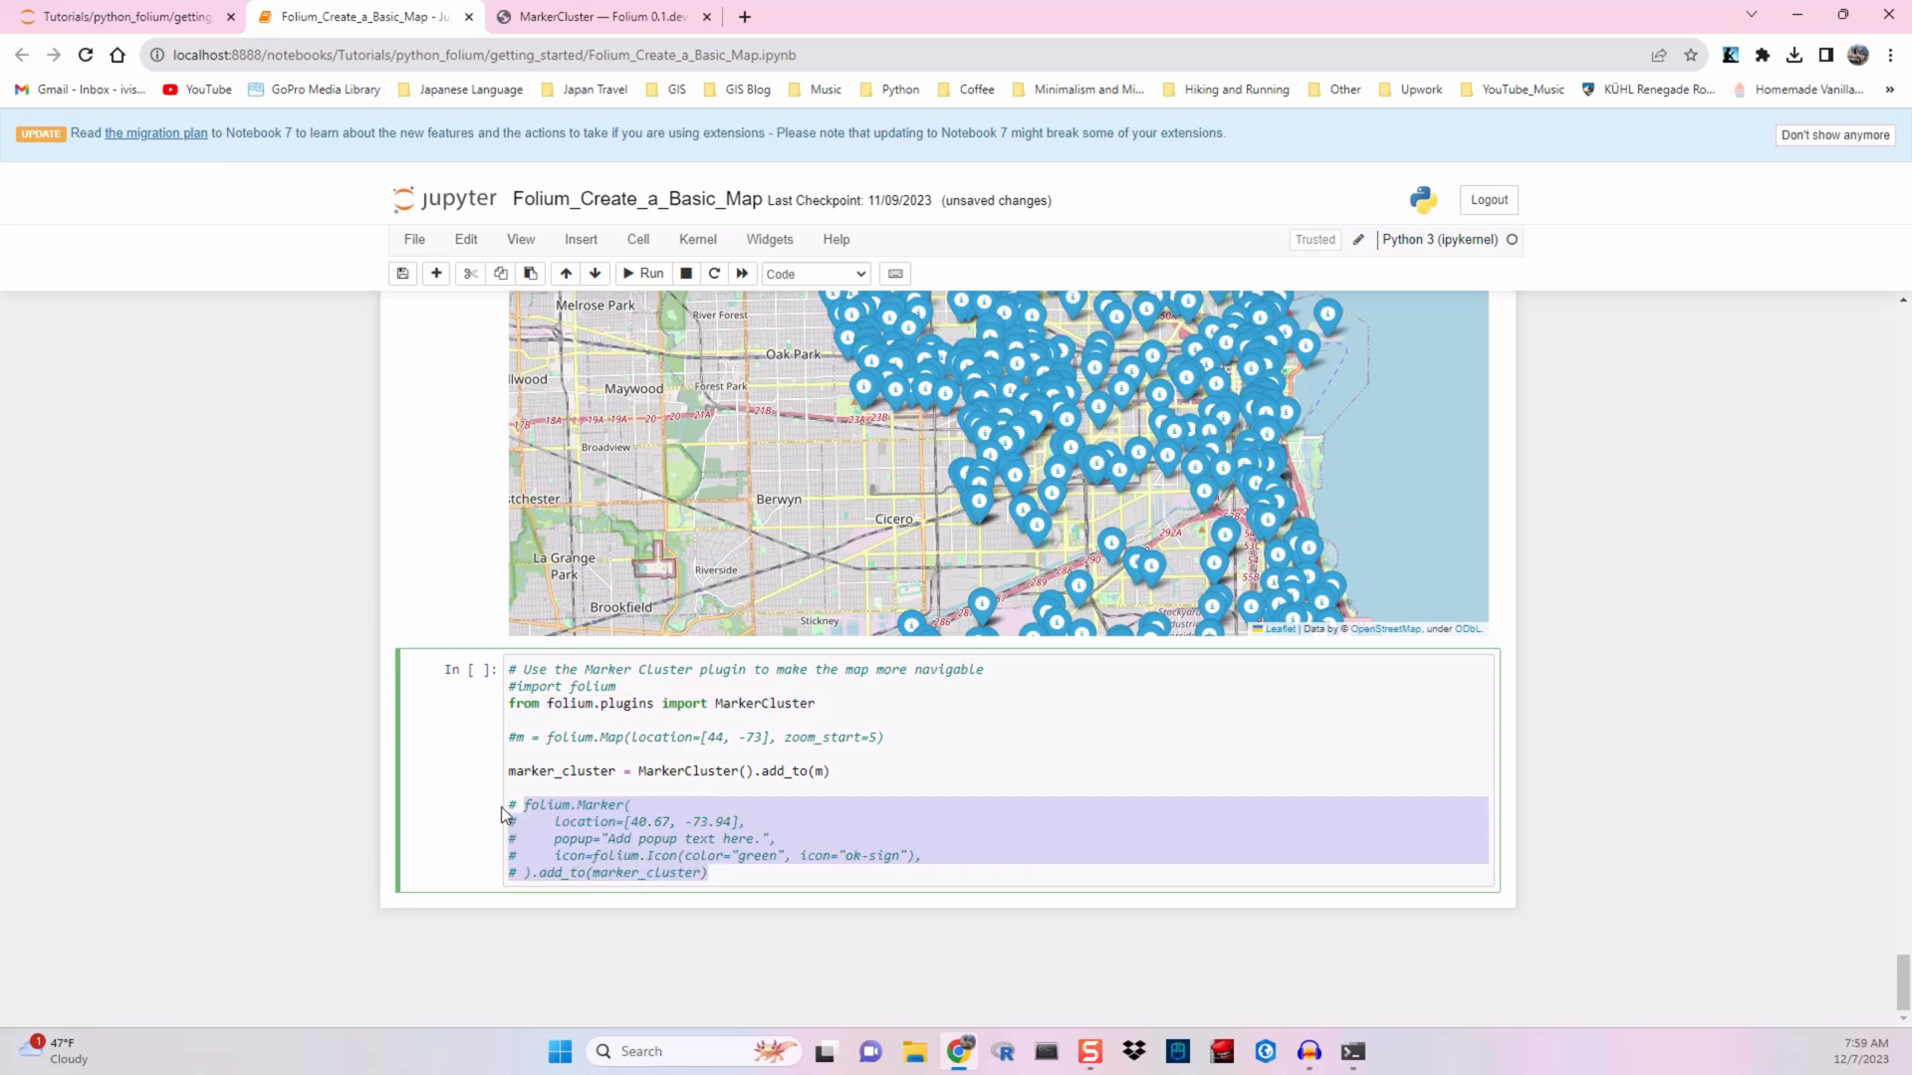
click(642, 273)
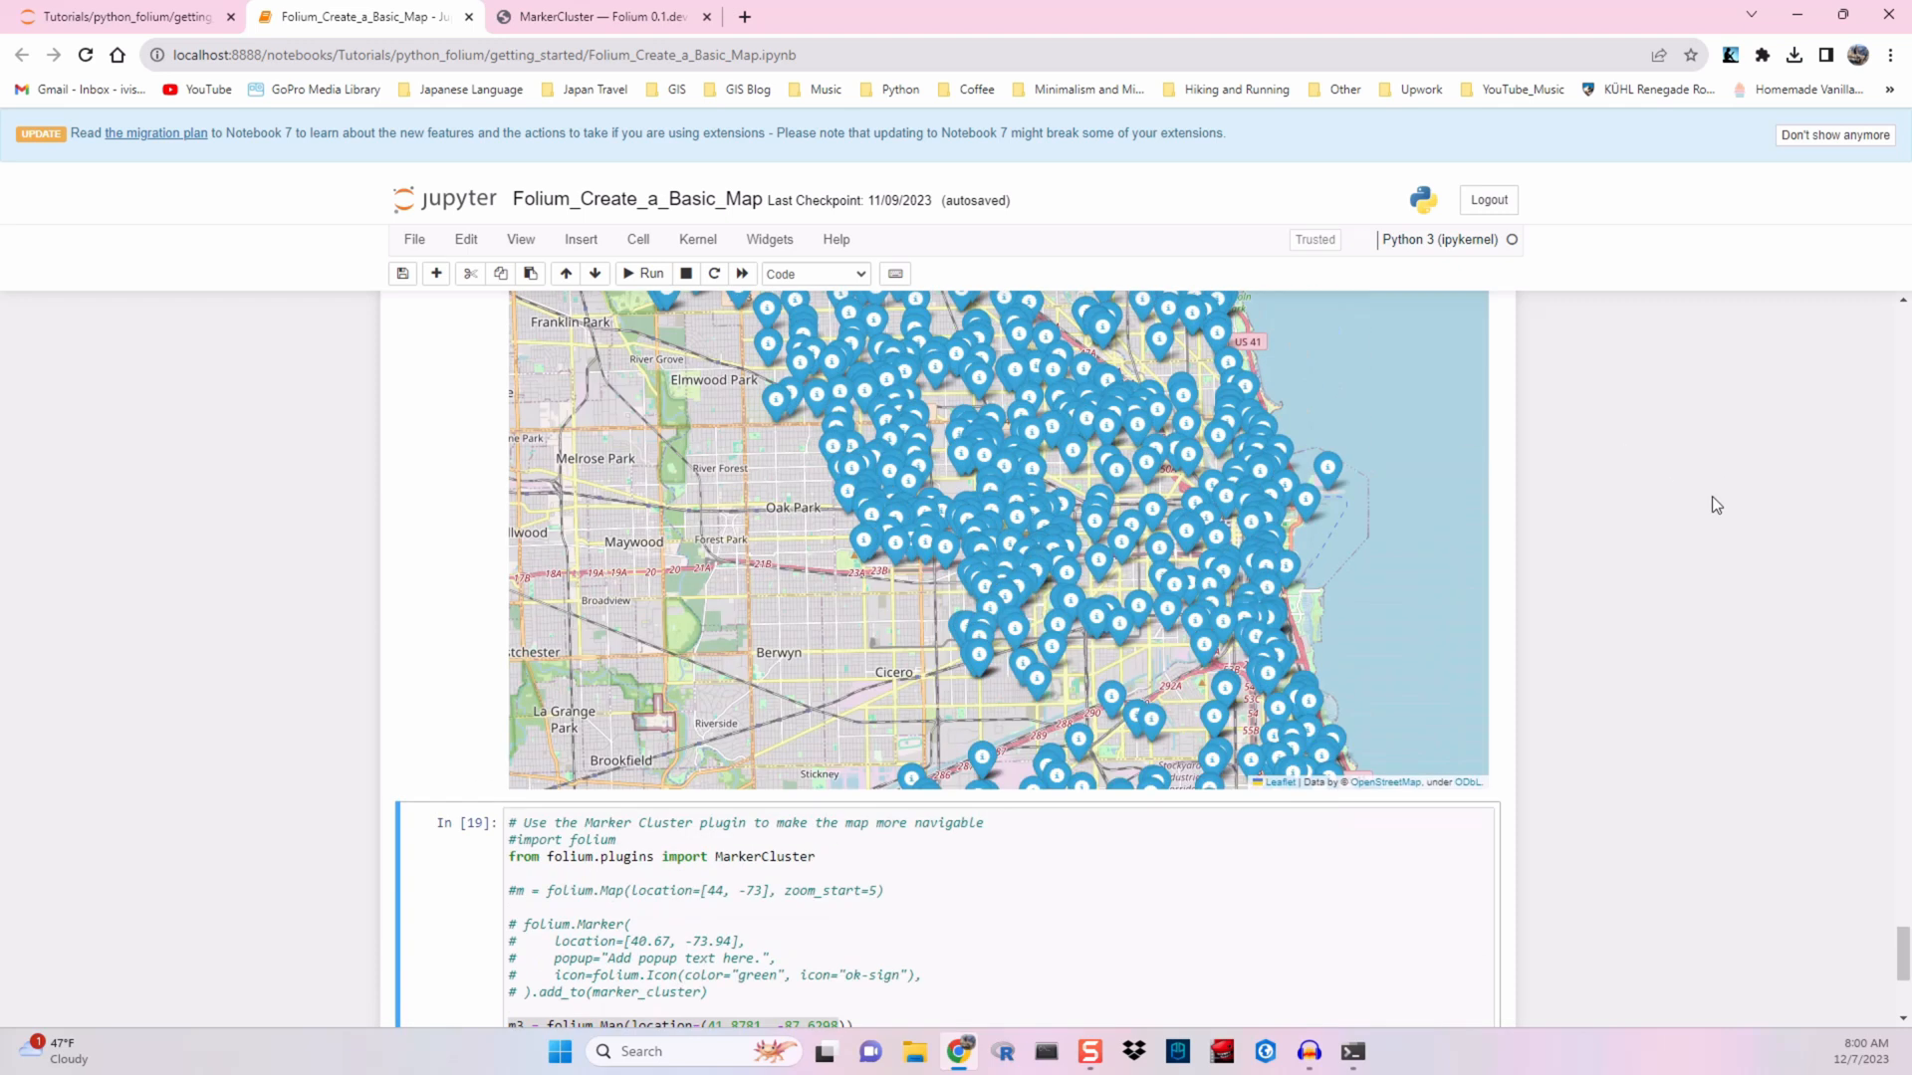
Step: Change the loop's .add_to(m3) to .add_to(marker_cluster), keeping MarkerCluster().add_to(m3)
scroll(down, 3)
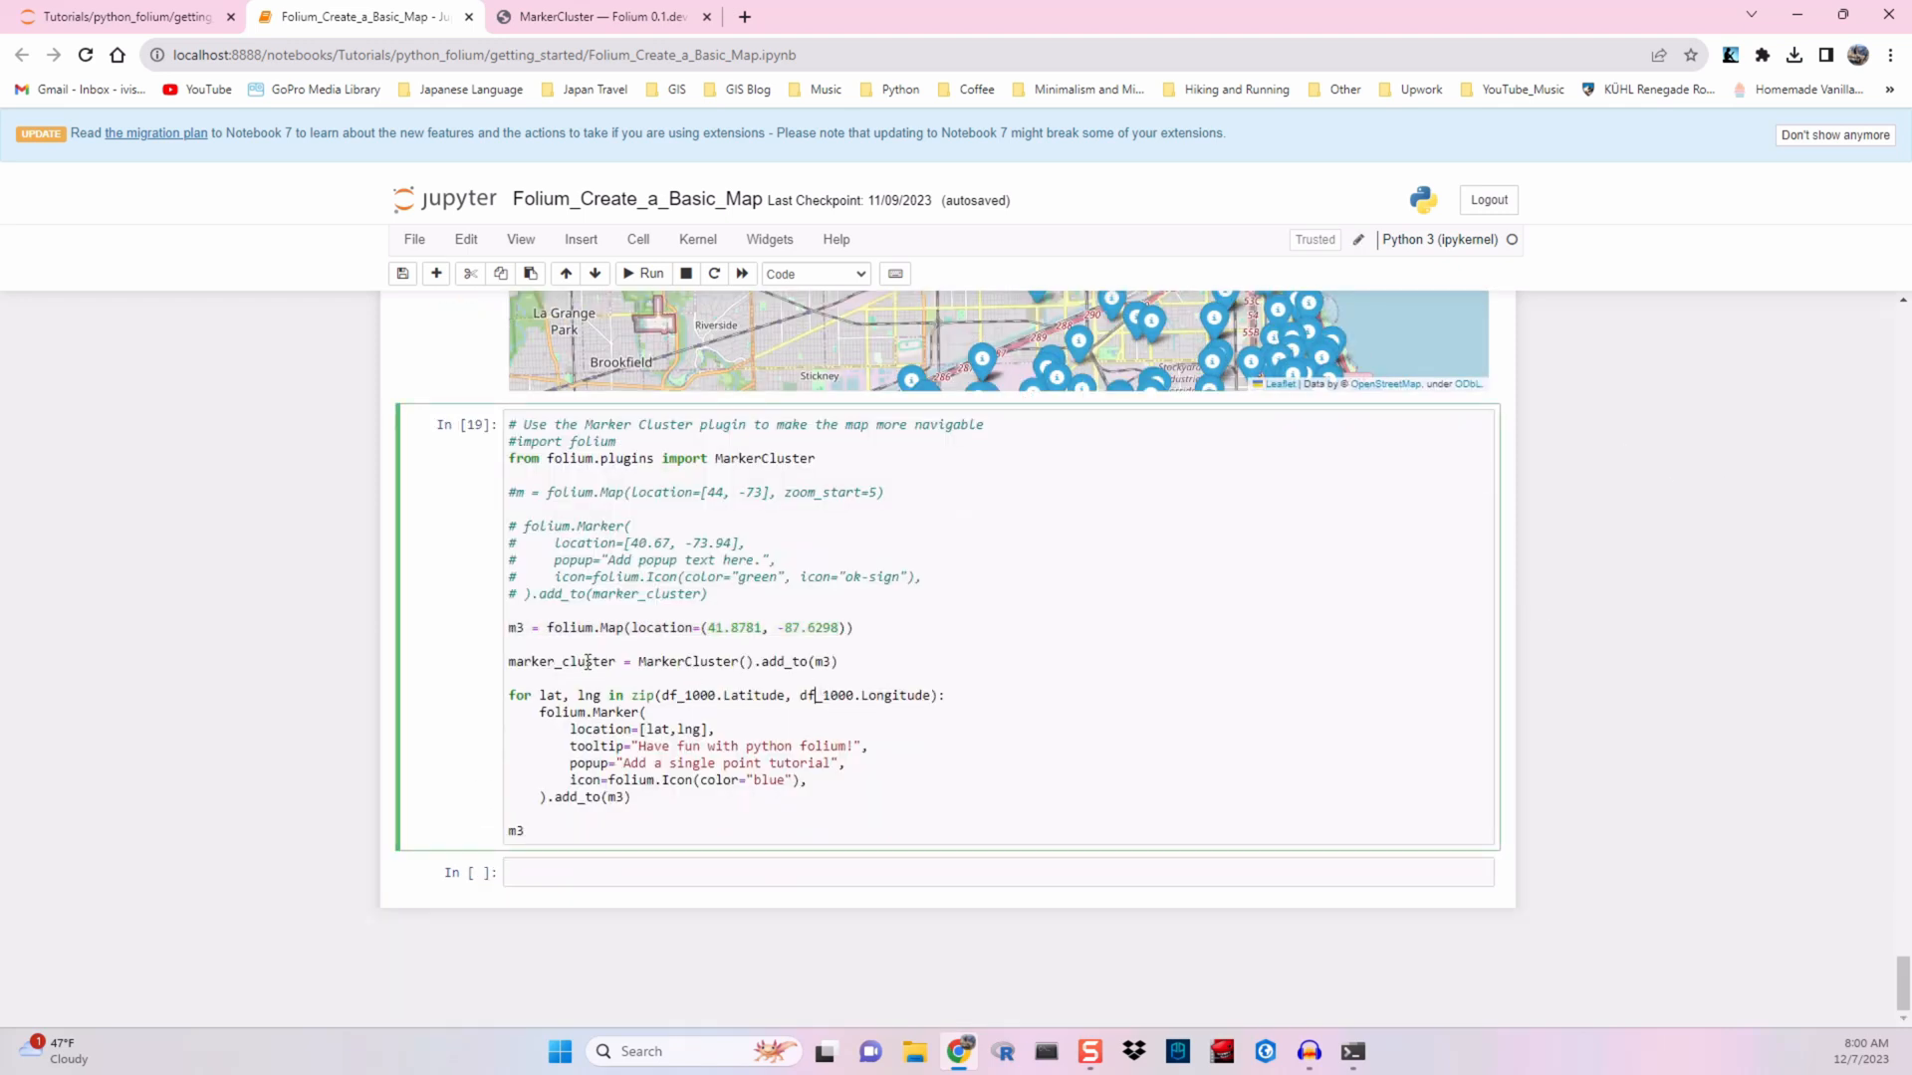
double_click(561, 661)
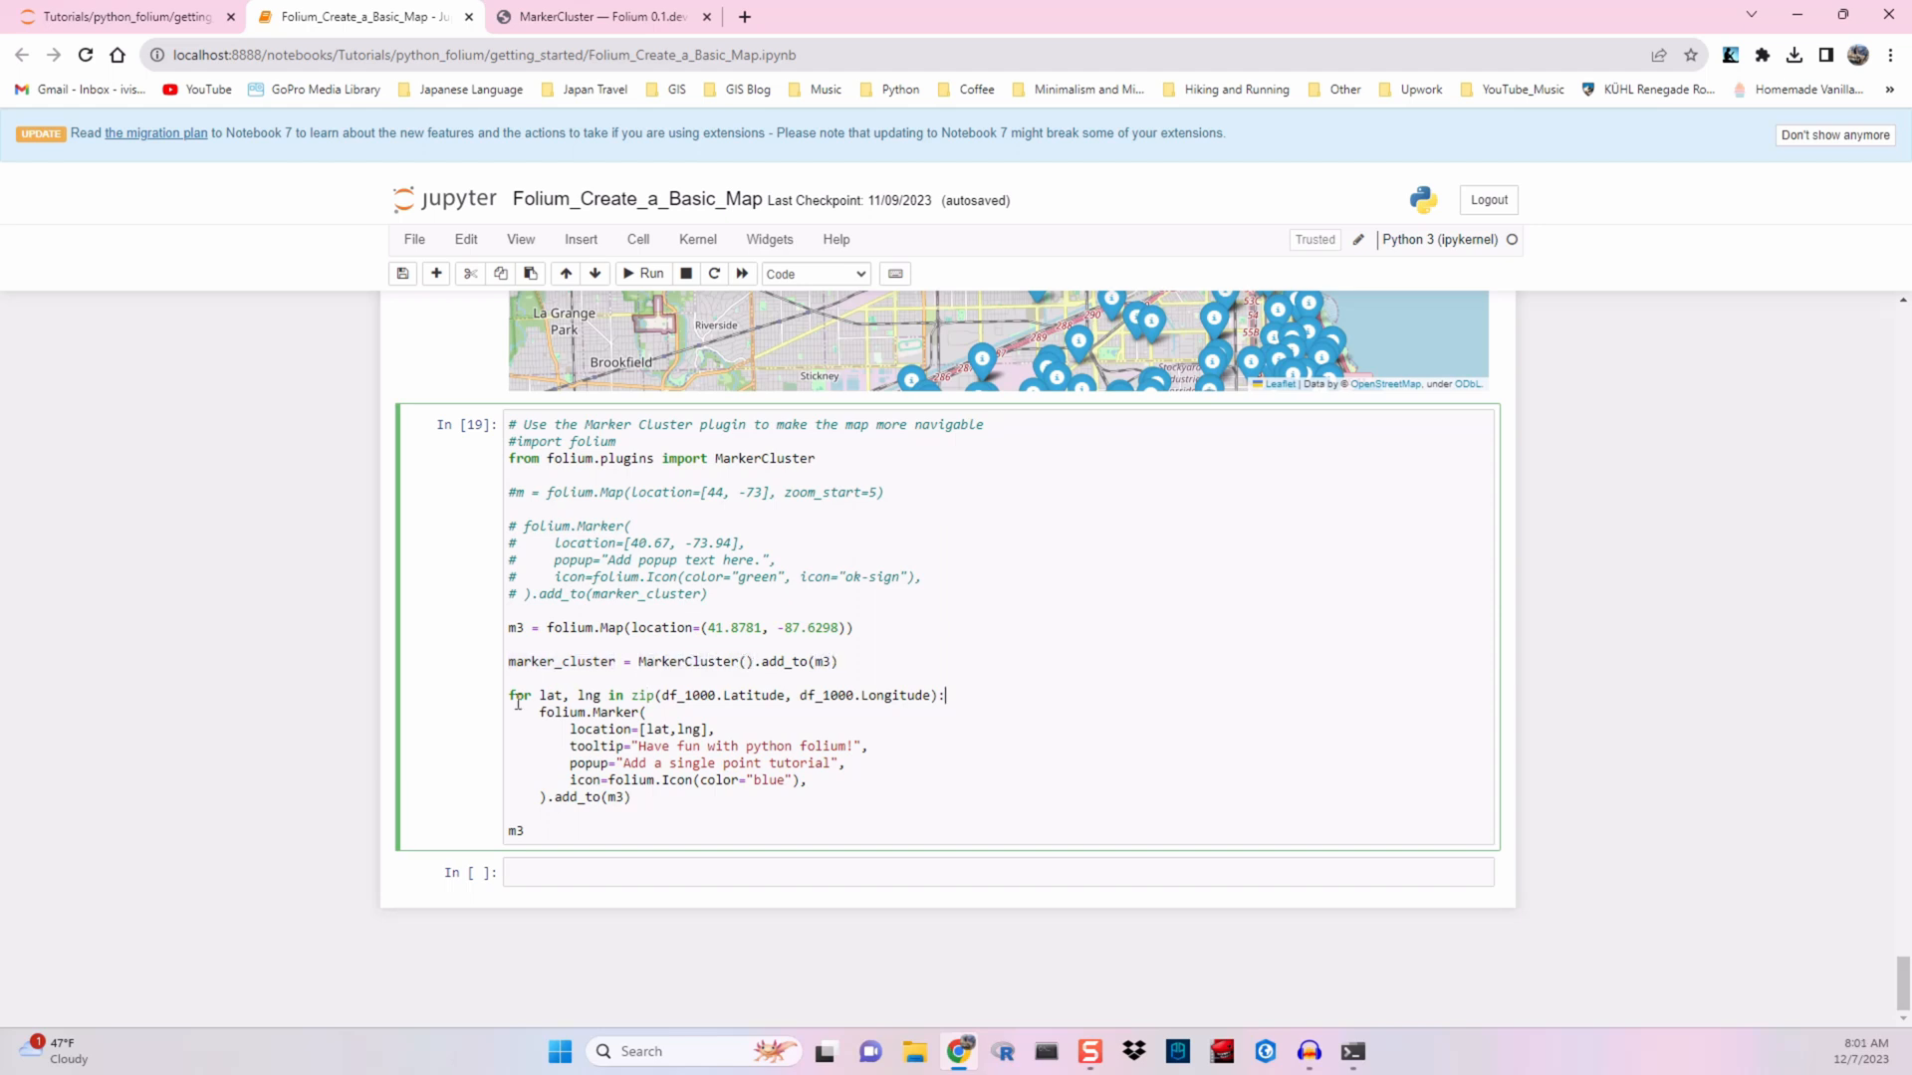
drag(509, 695, 630, 798)
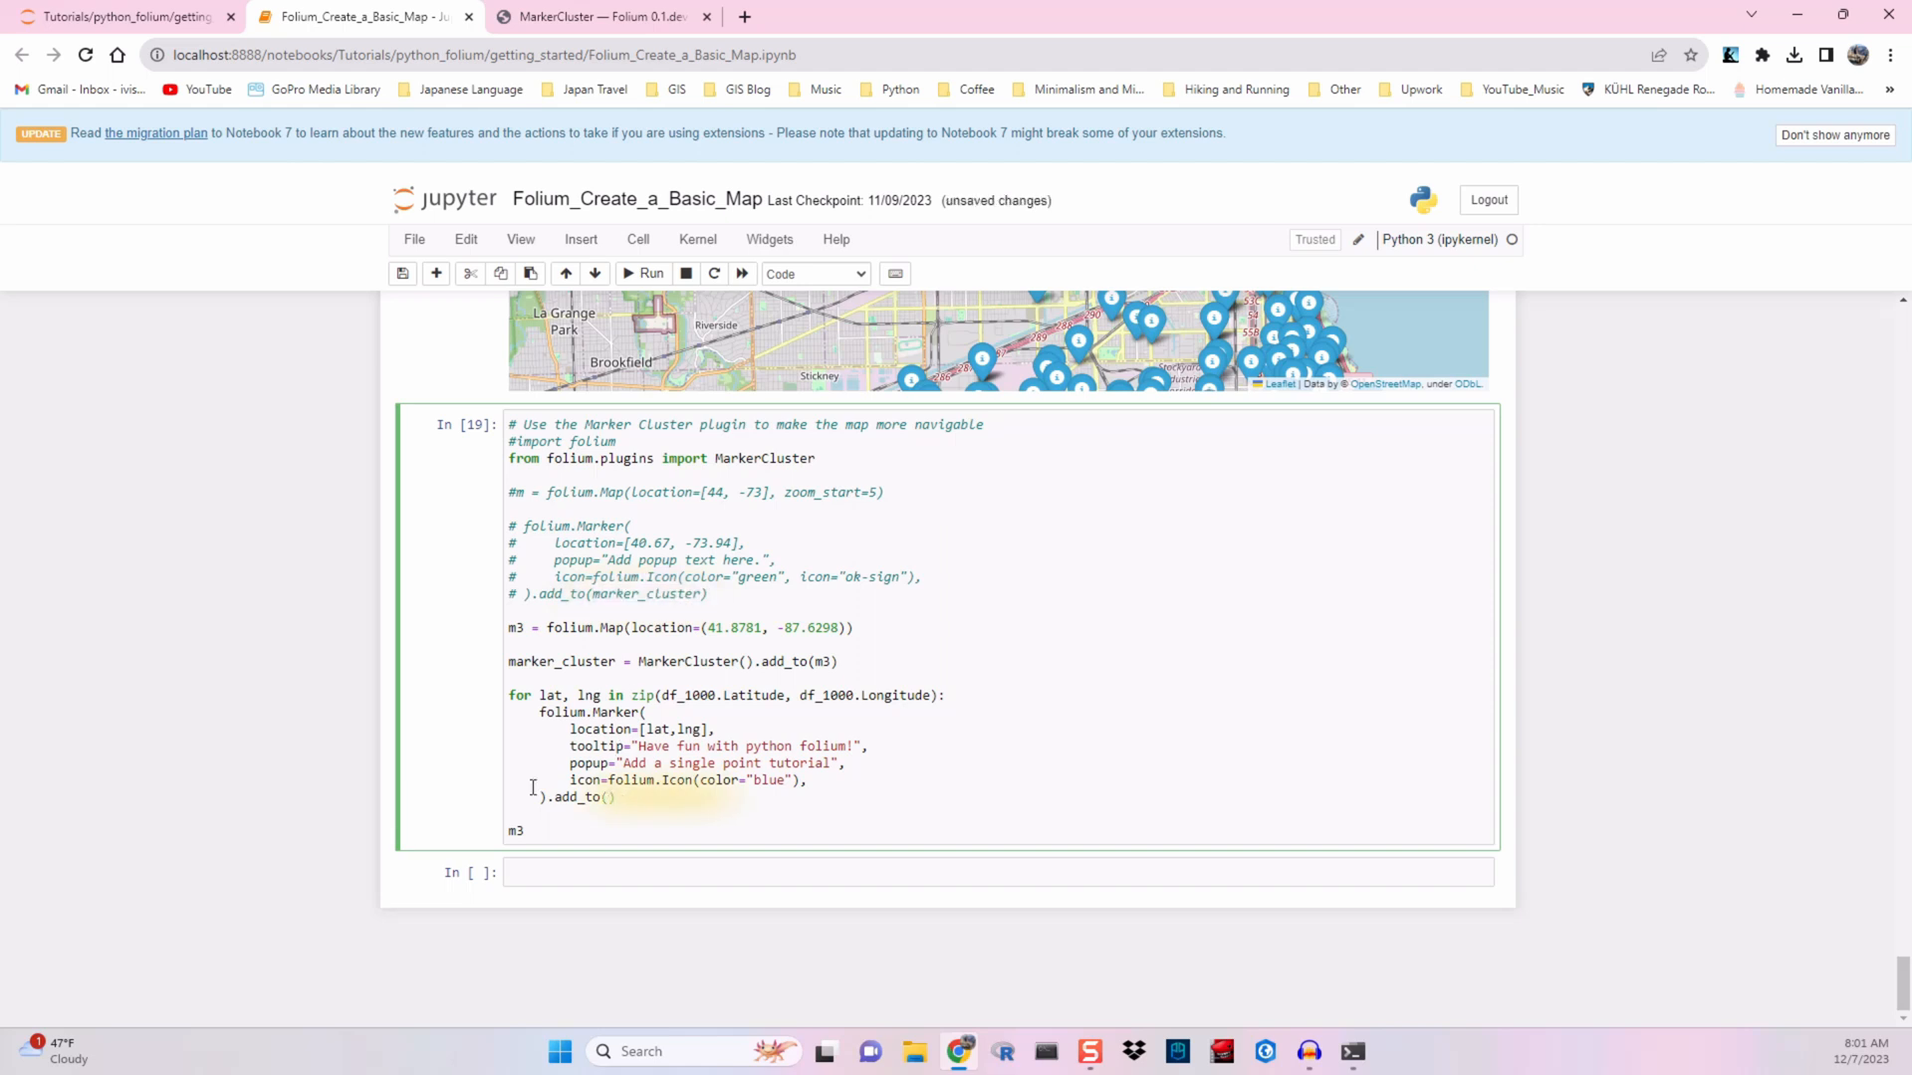
text(marker_cluster)
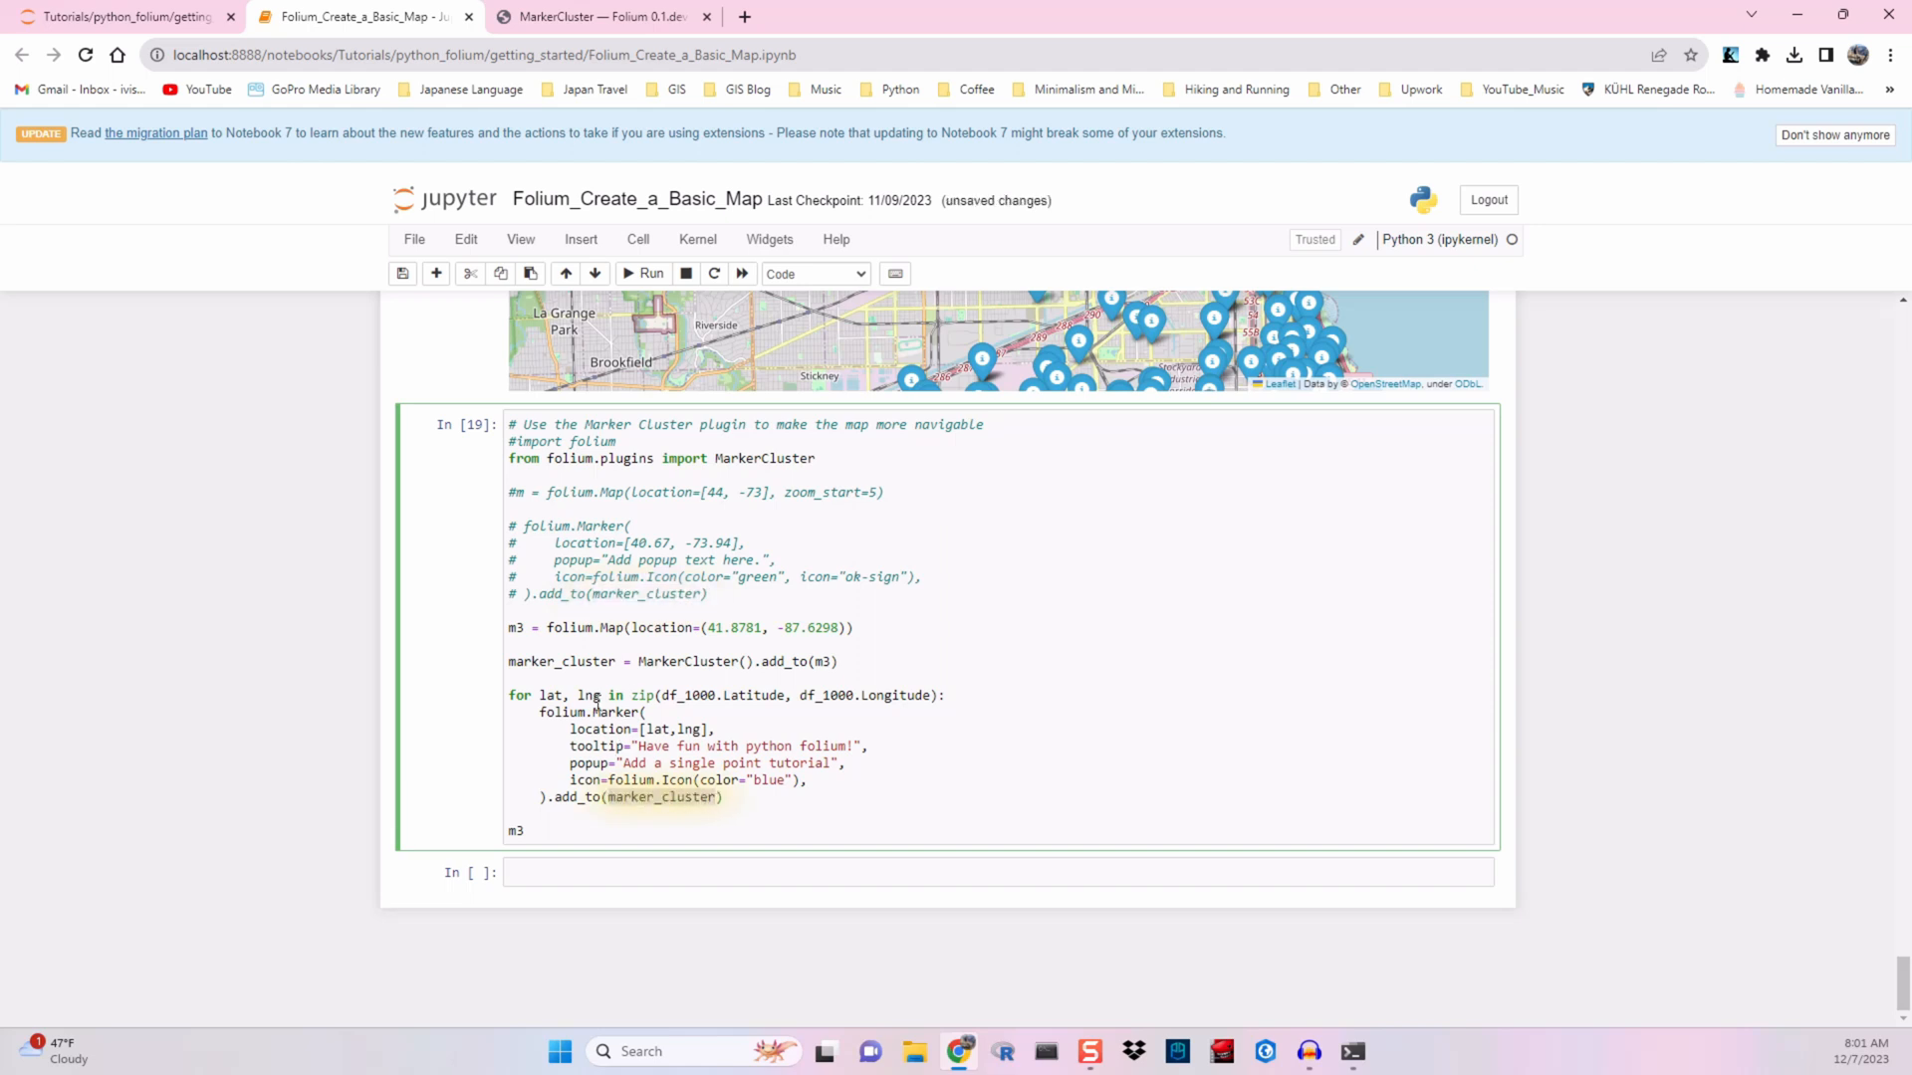
double_click(559, 661)
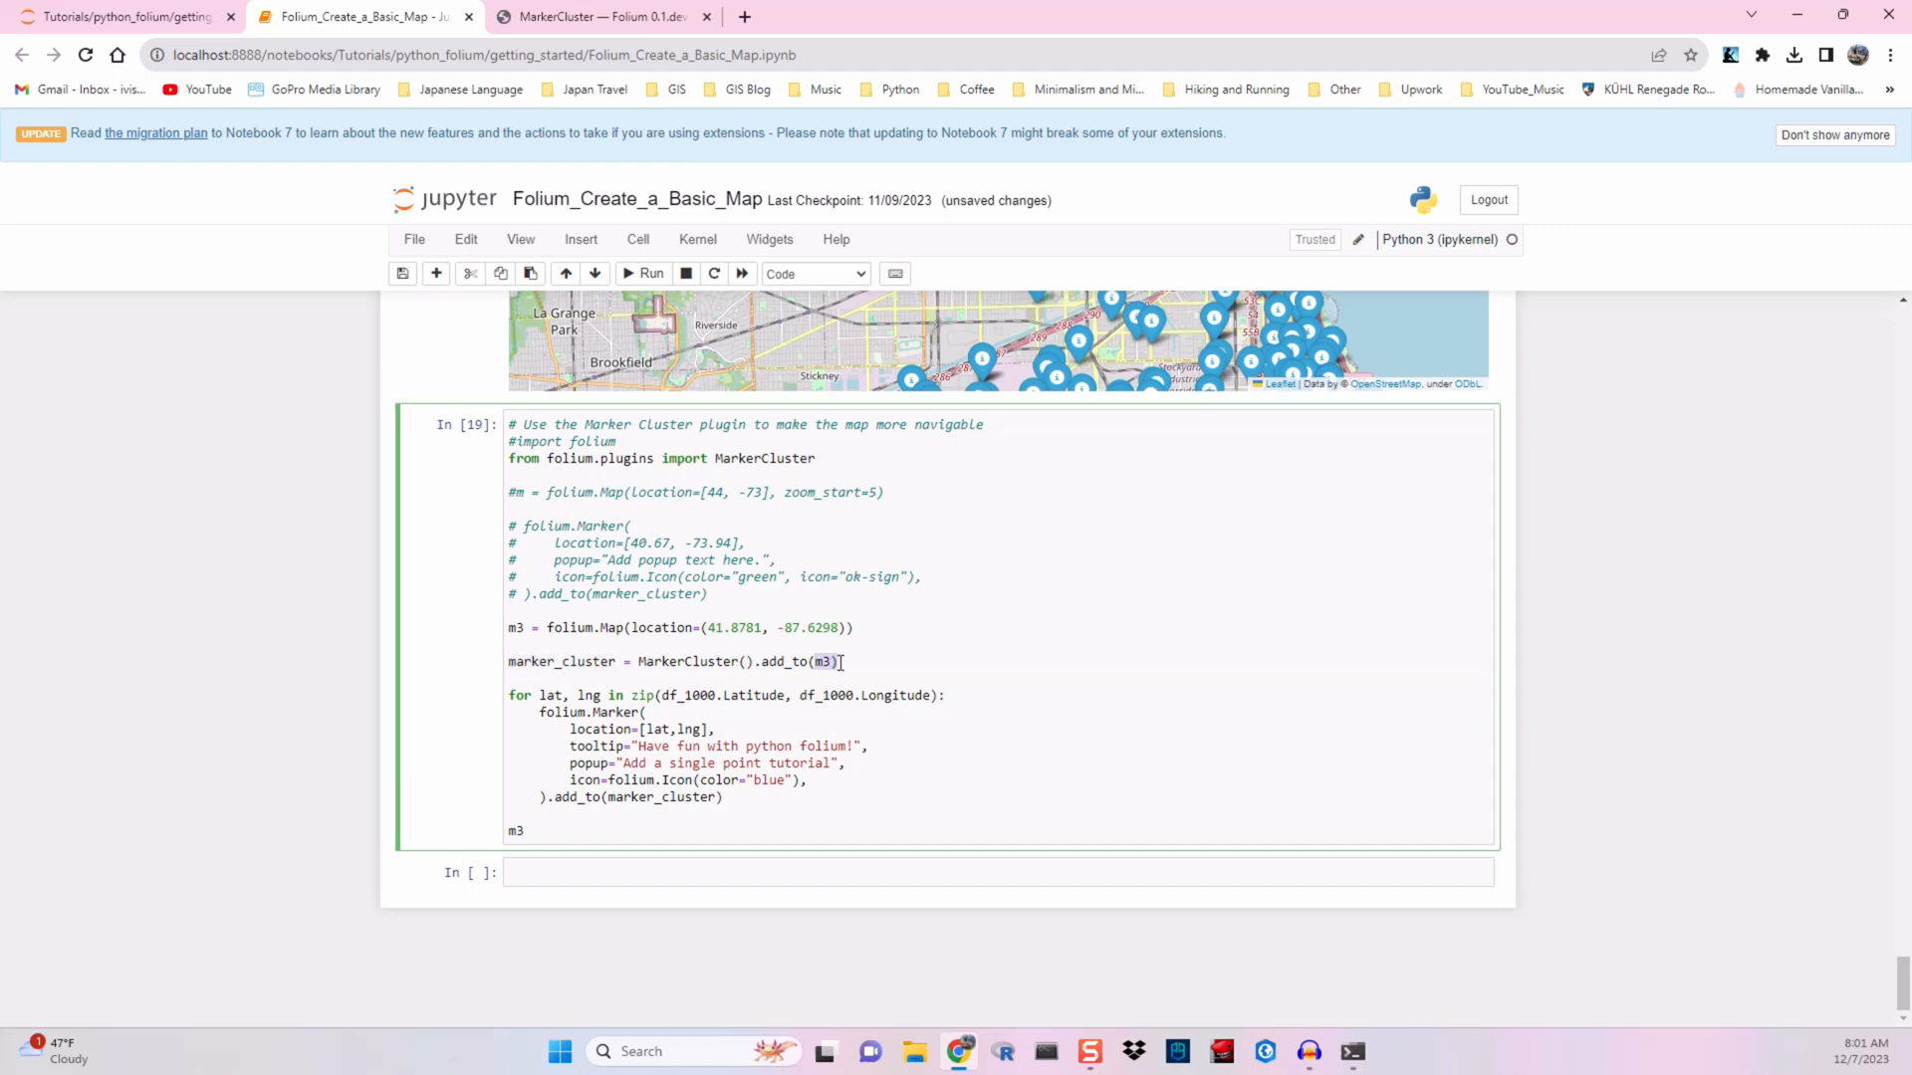
mouse_move(762, 801)
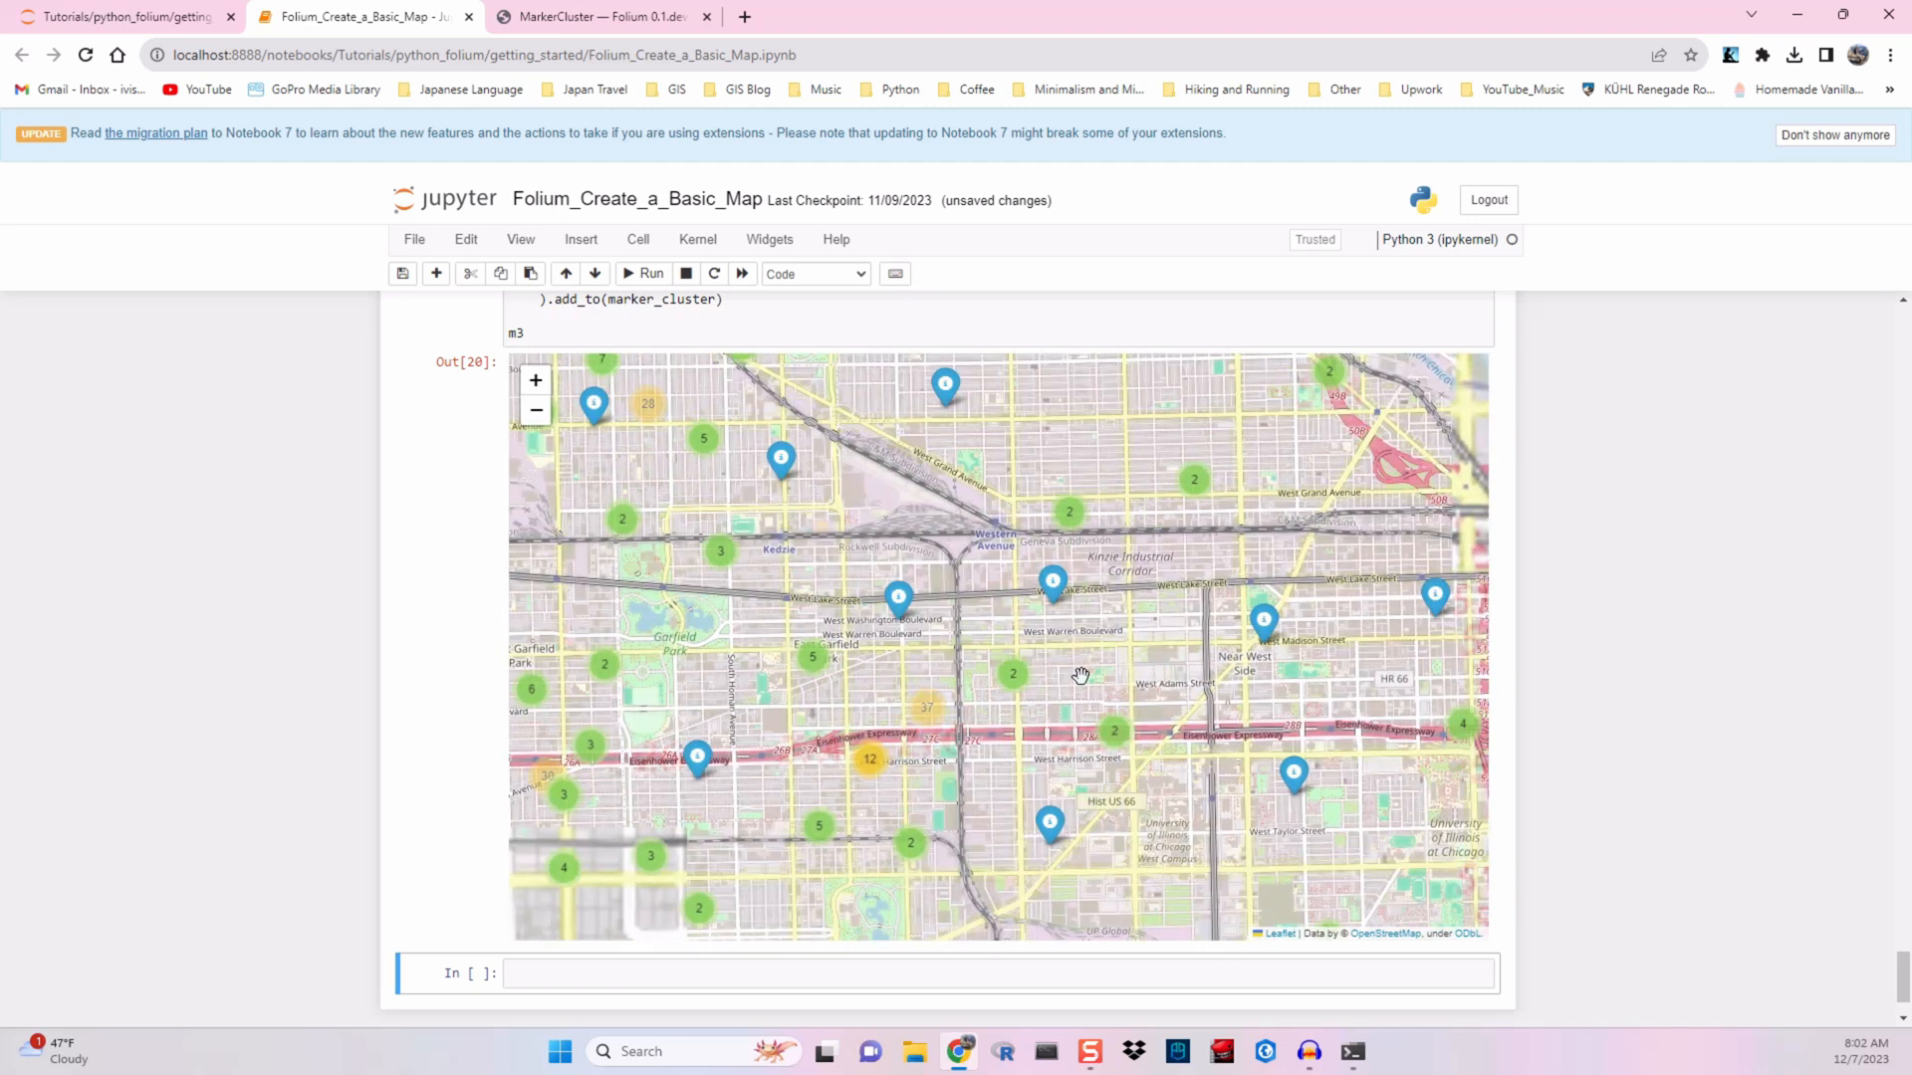
Step: Zoom into a numbered cluster and pan across nearby Chicago neighbourhoods
click(898, 598)
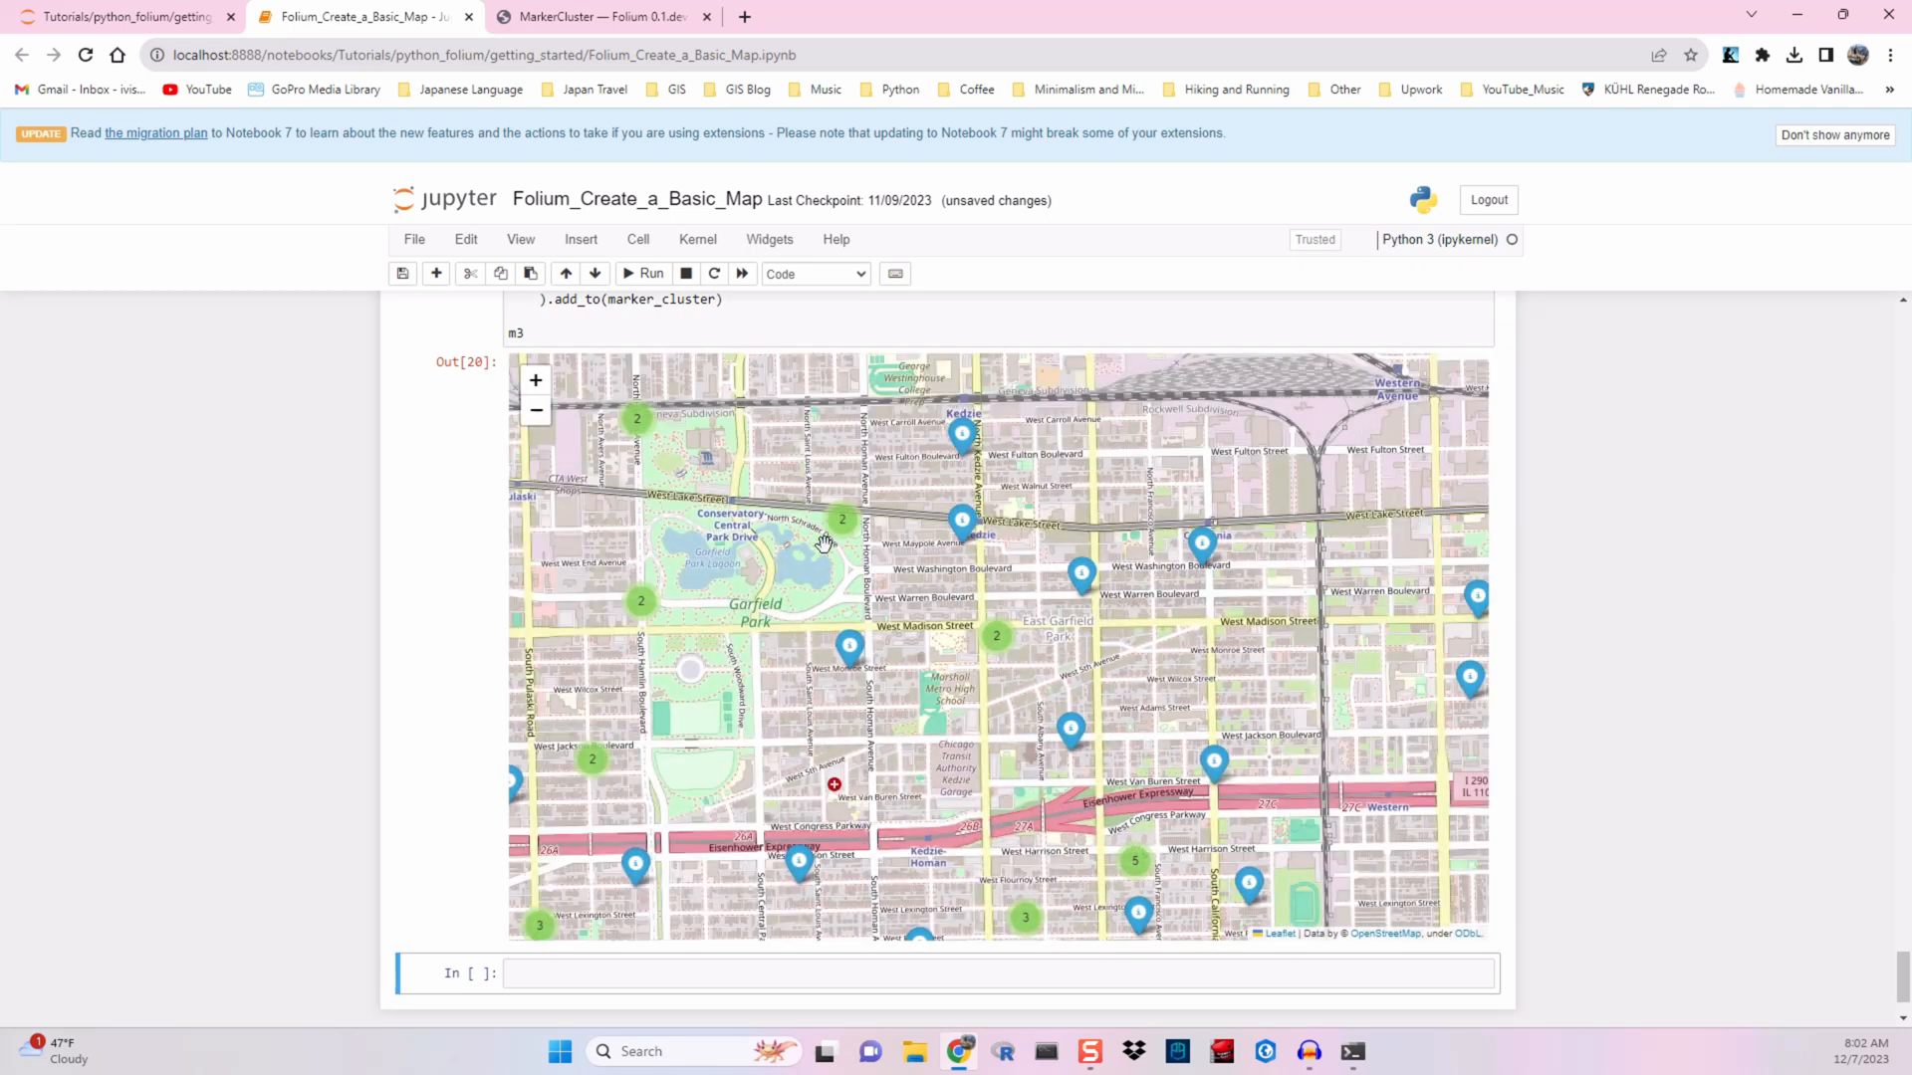
drag(823, 543, 896, 625)
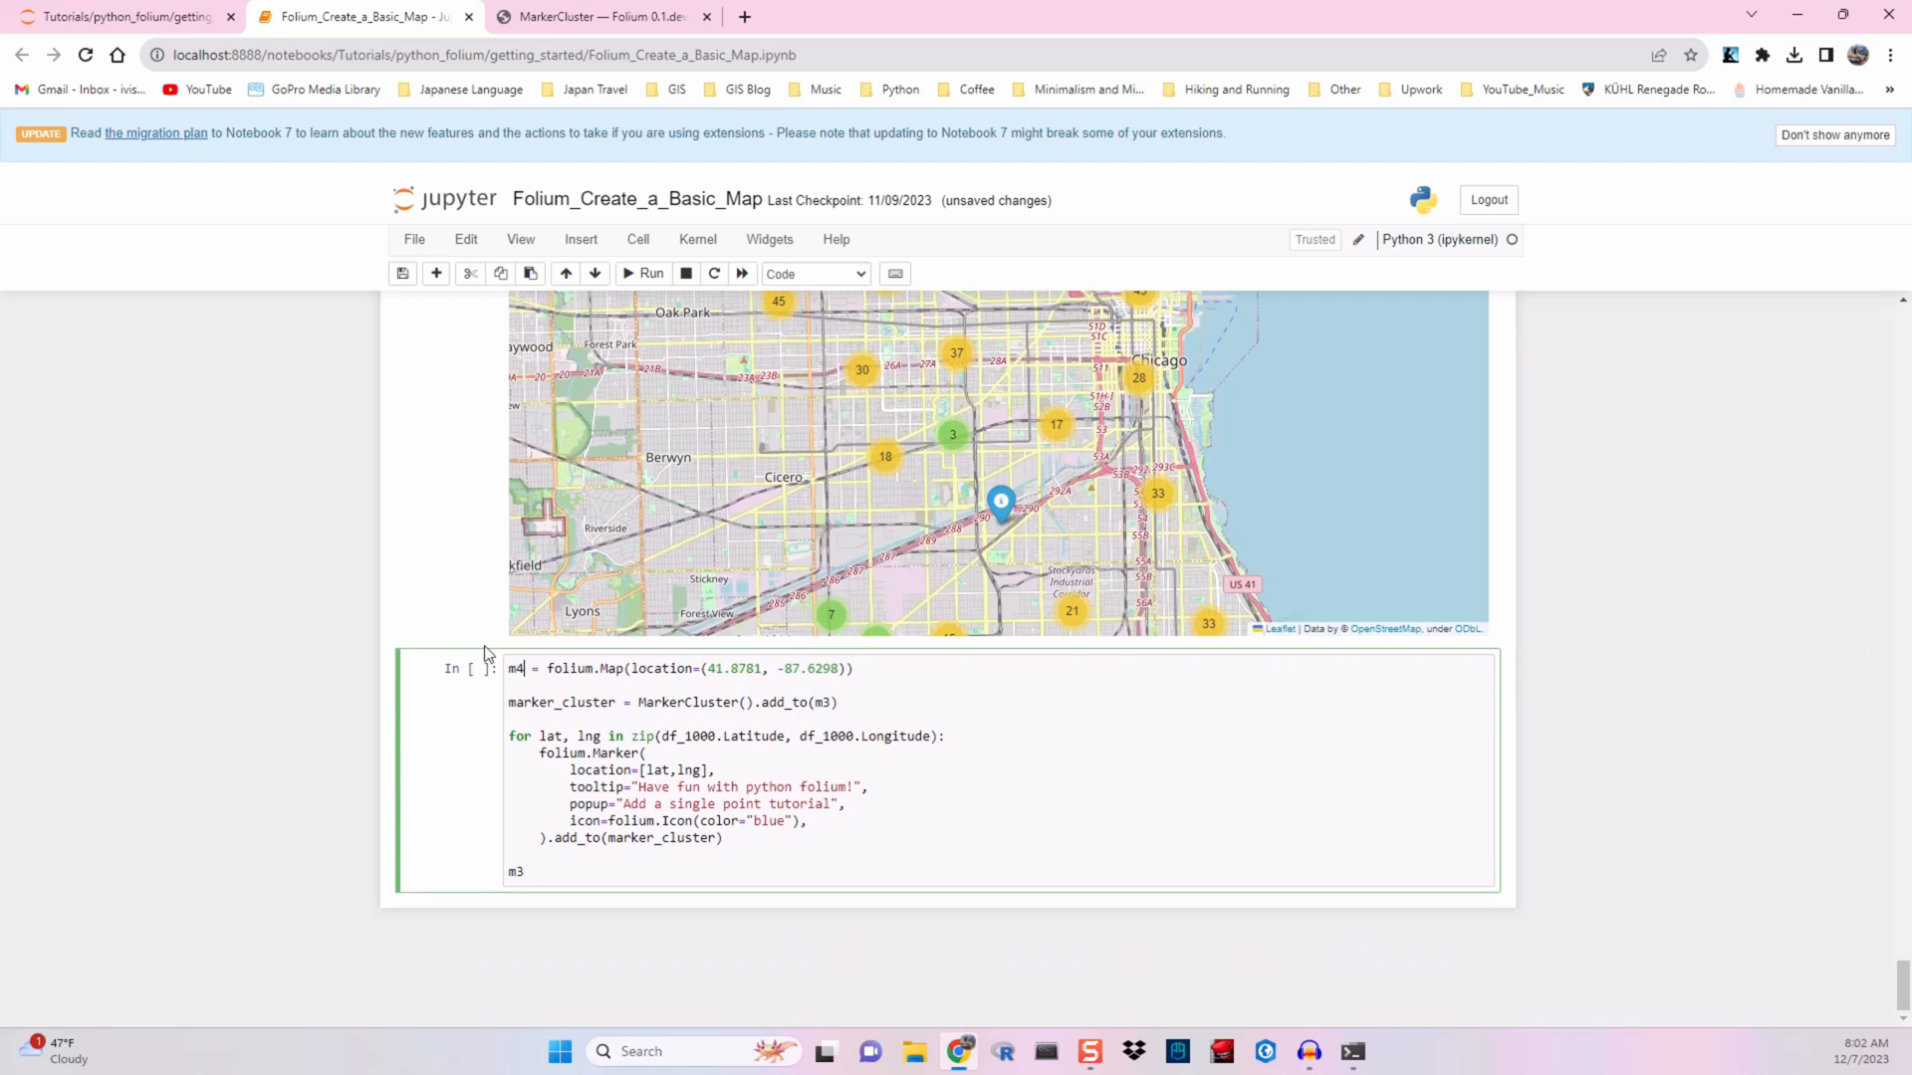
Step: Add a cell above with df_5000 = df[0:5000] and switch the m4 loop to df_5000
click(832, 702)
text(4)
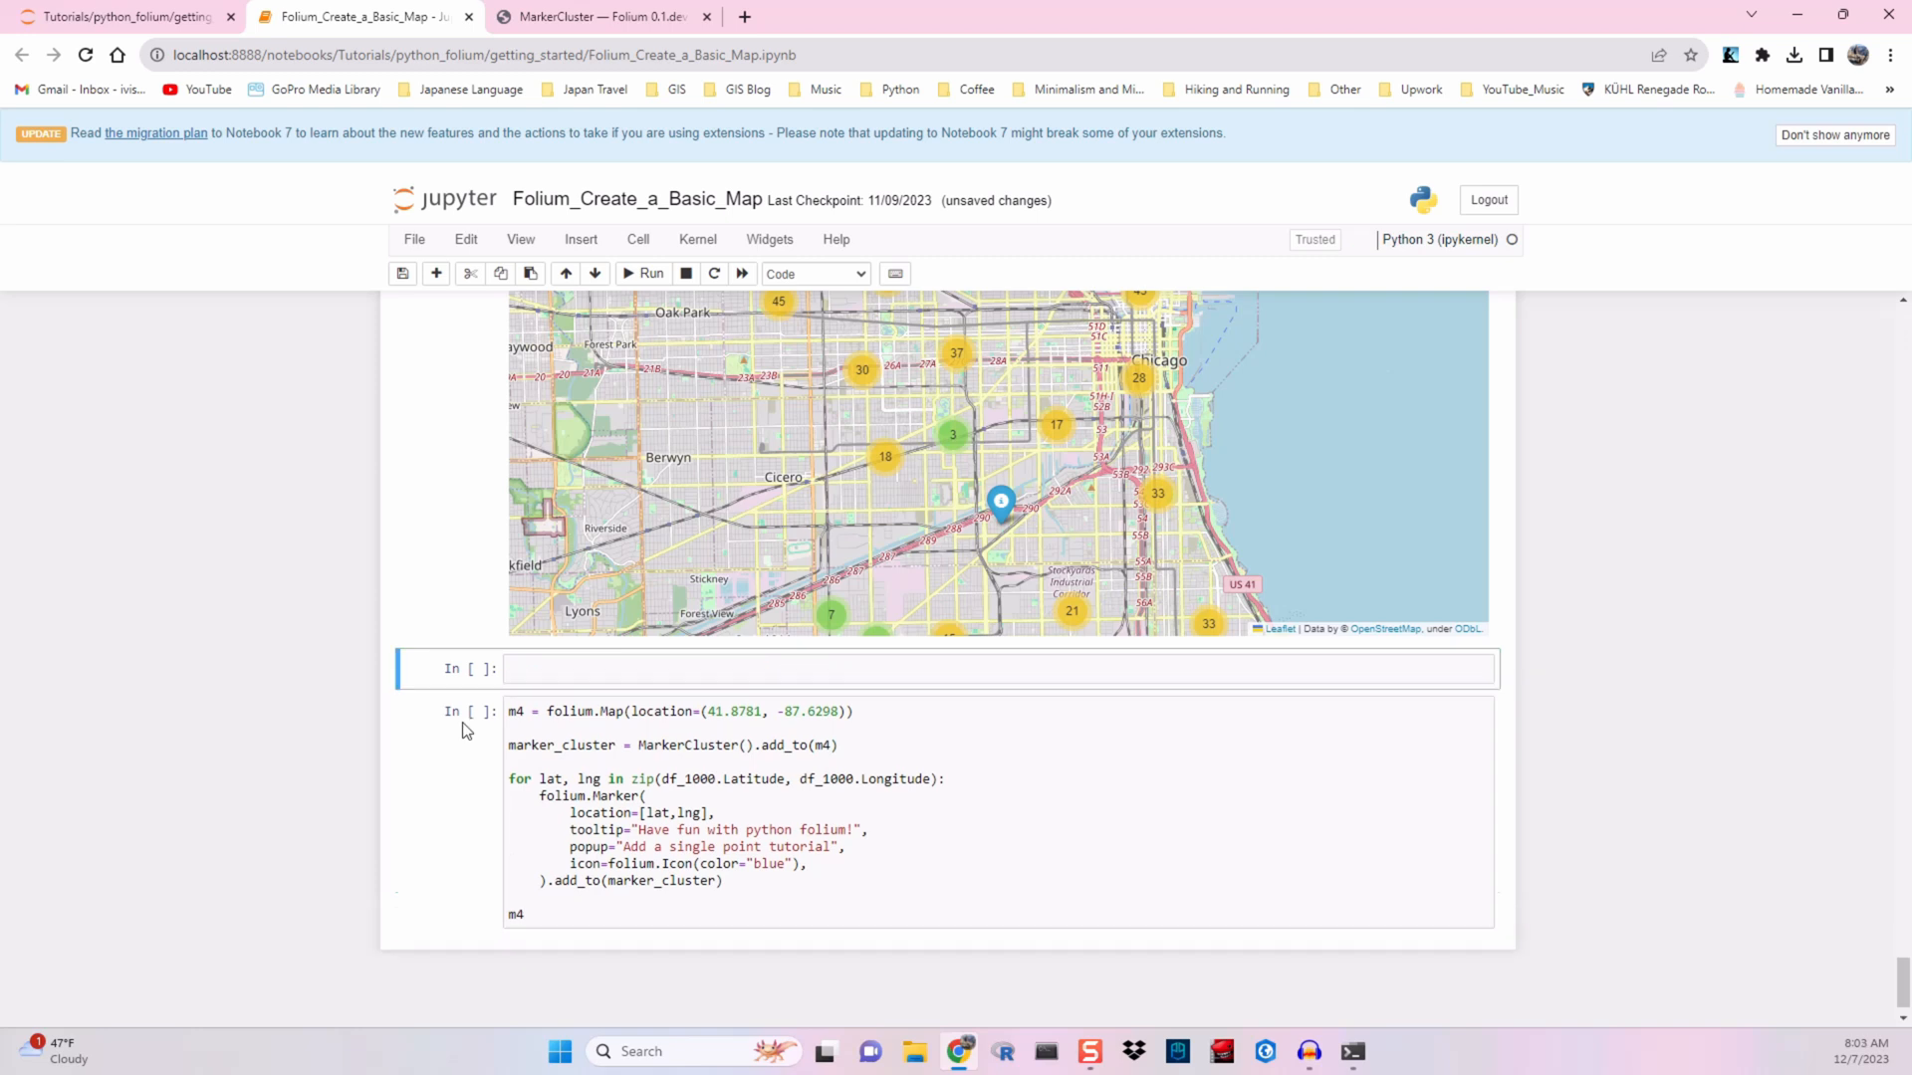
text(df_5000 =)
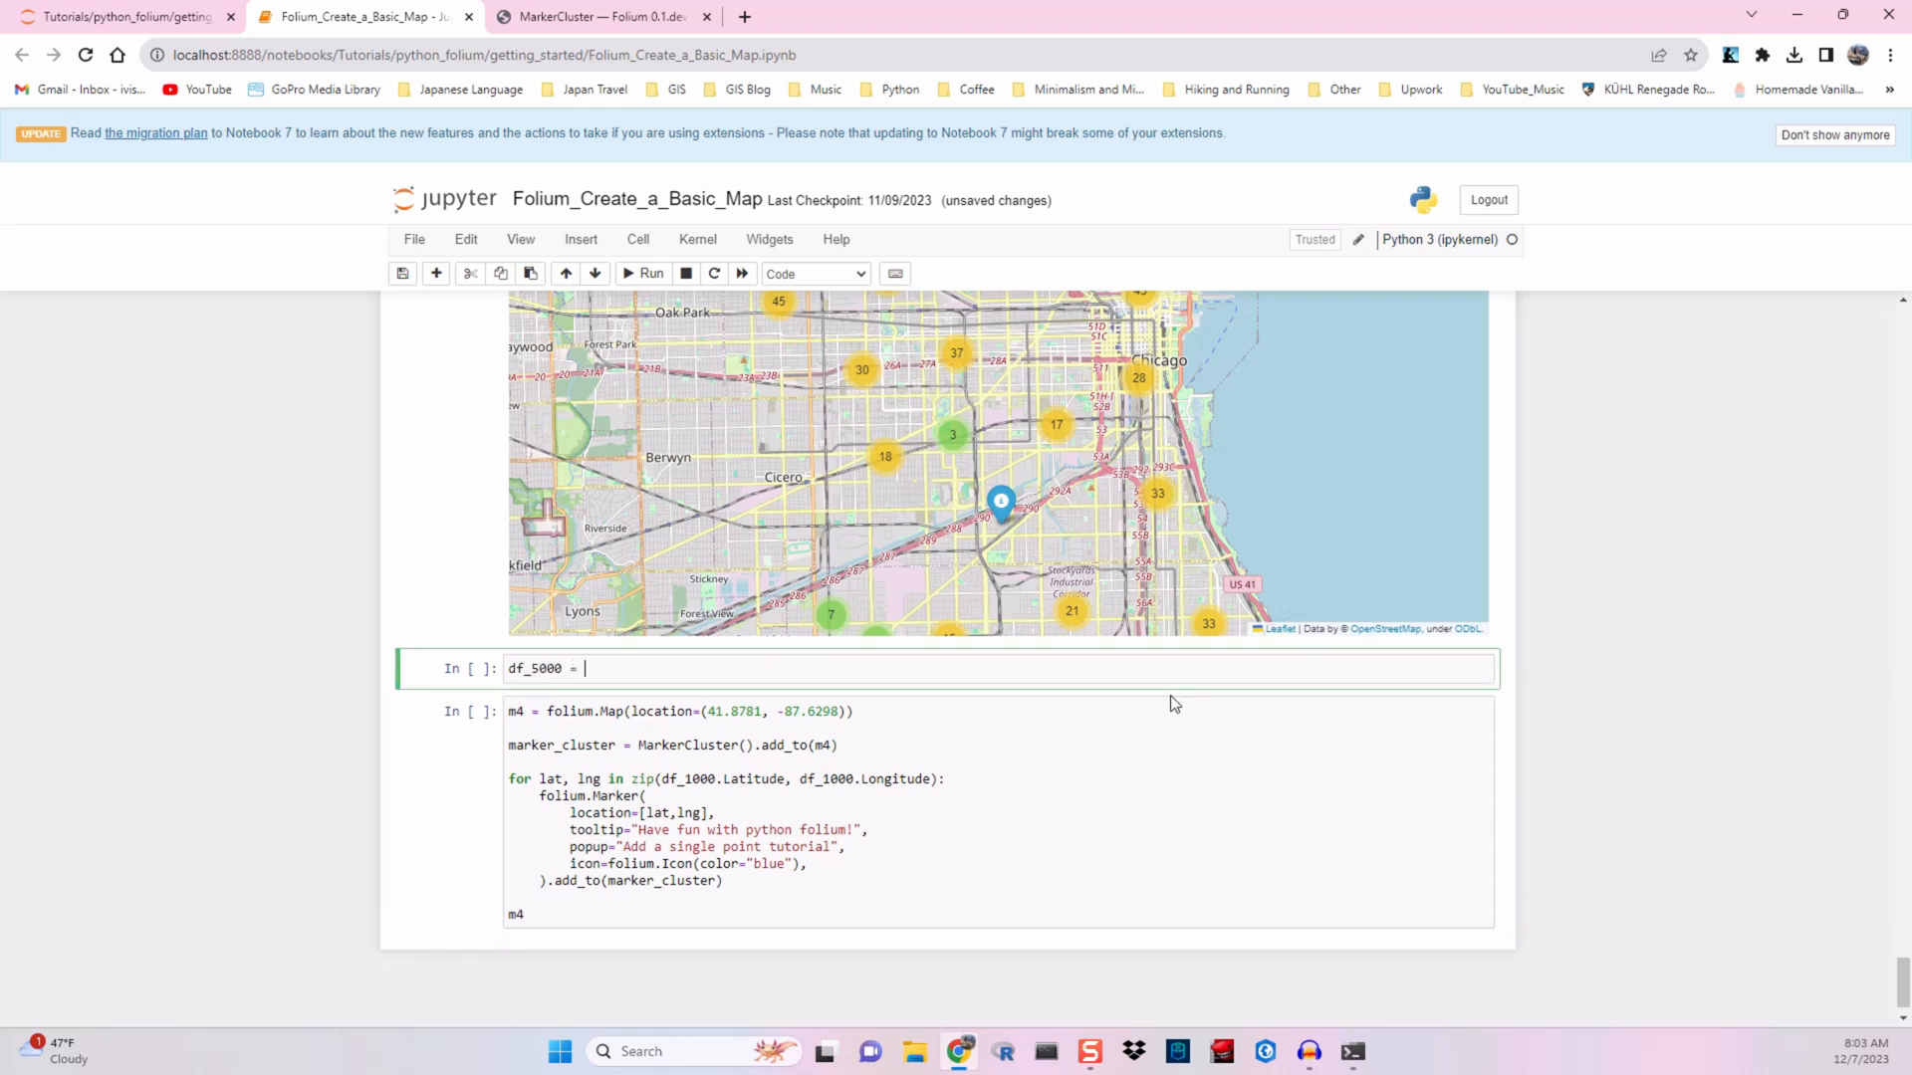
text(df[0:5000)
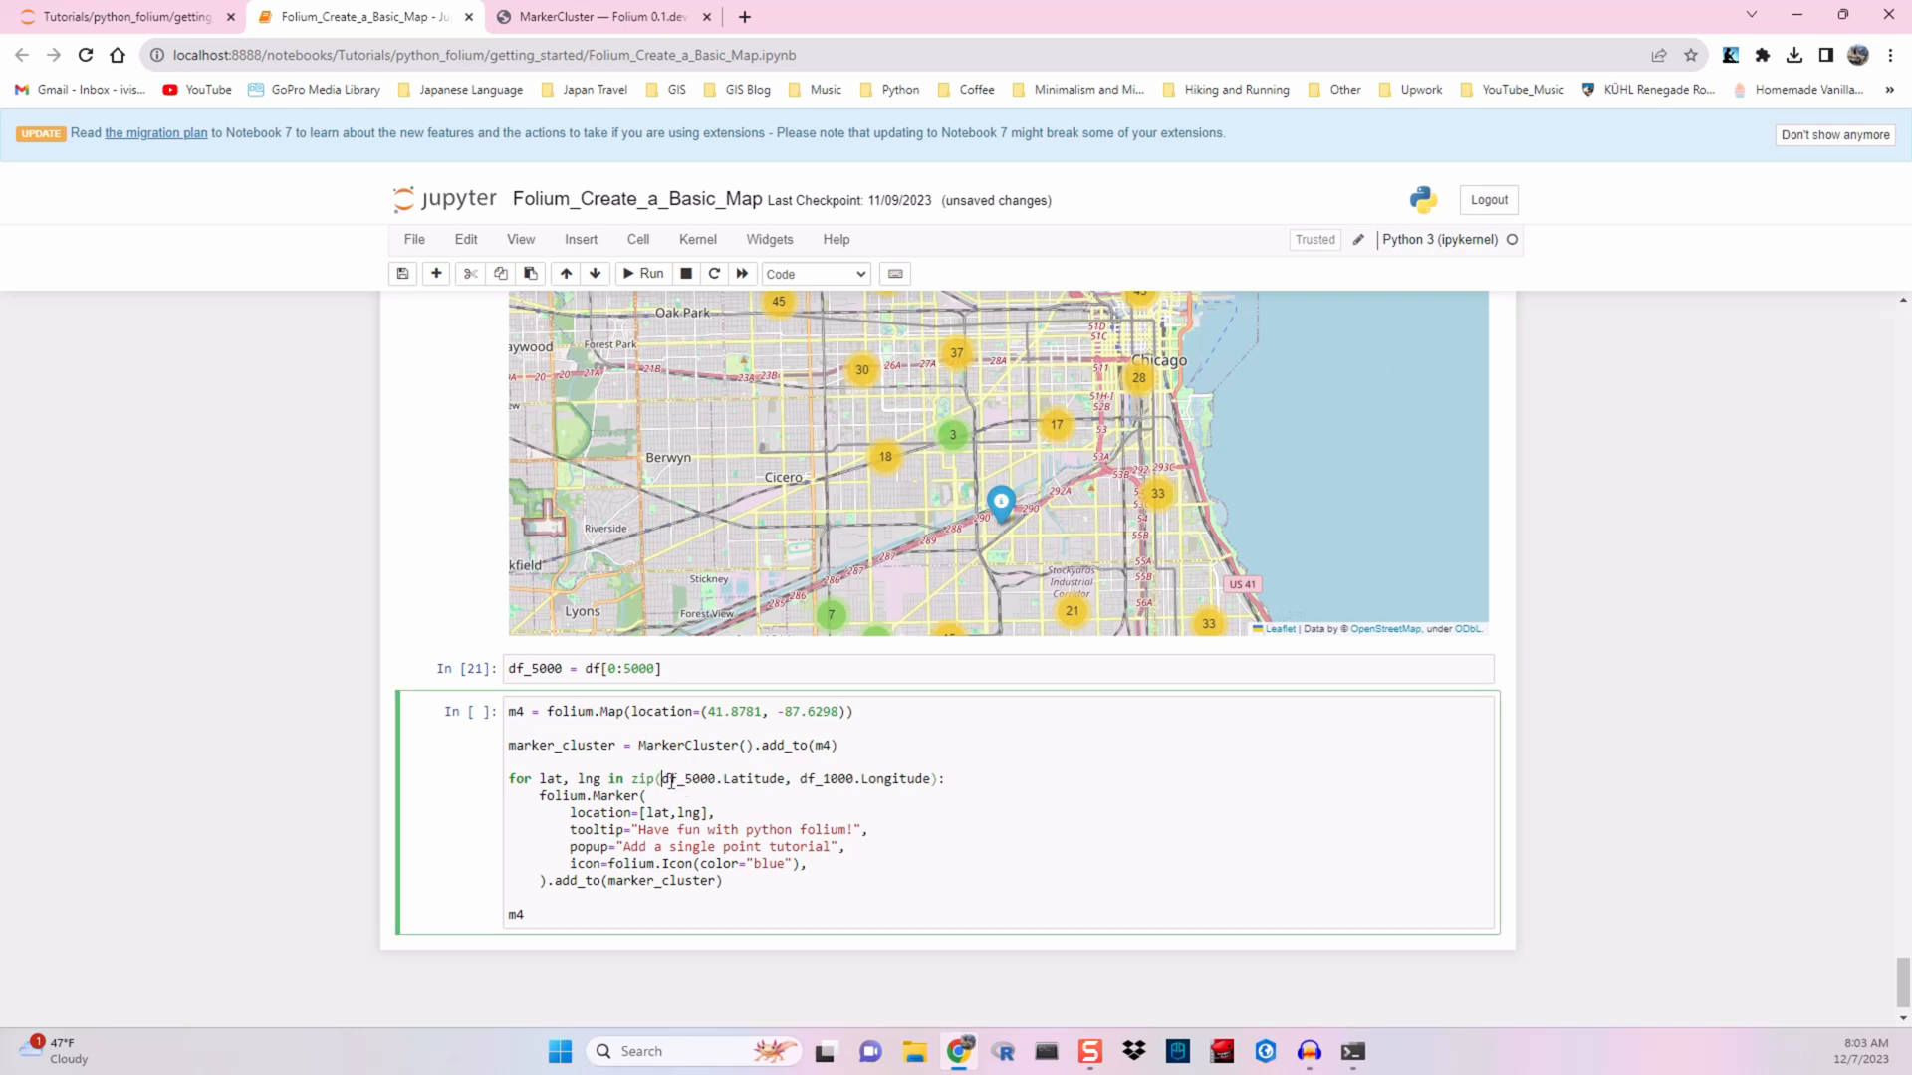
click(644, 273)
text(5)
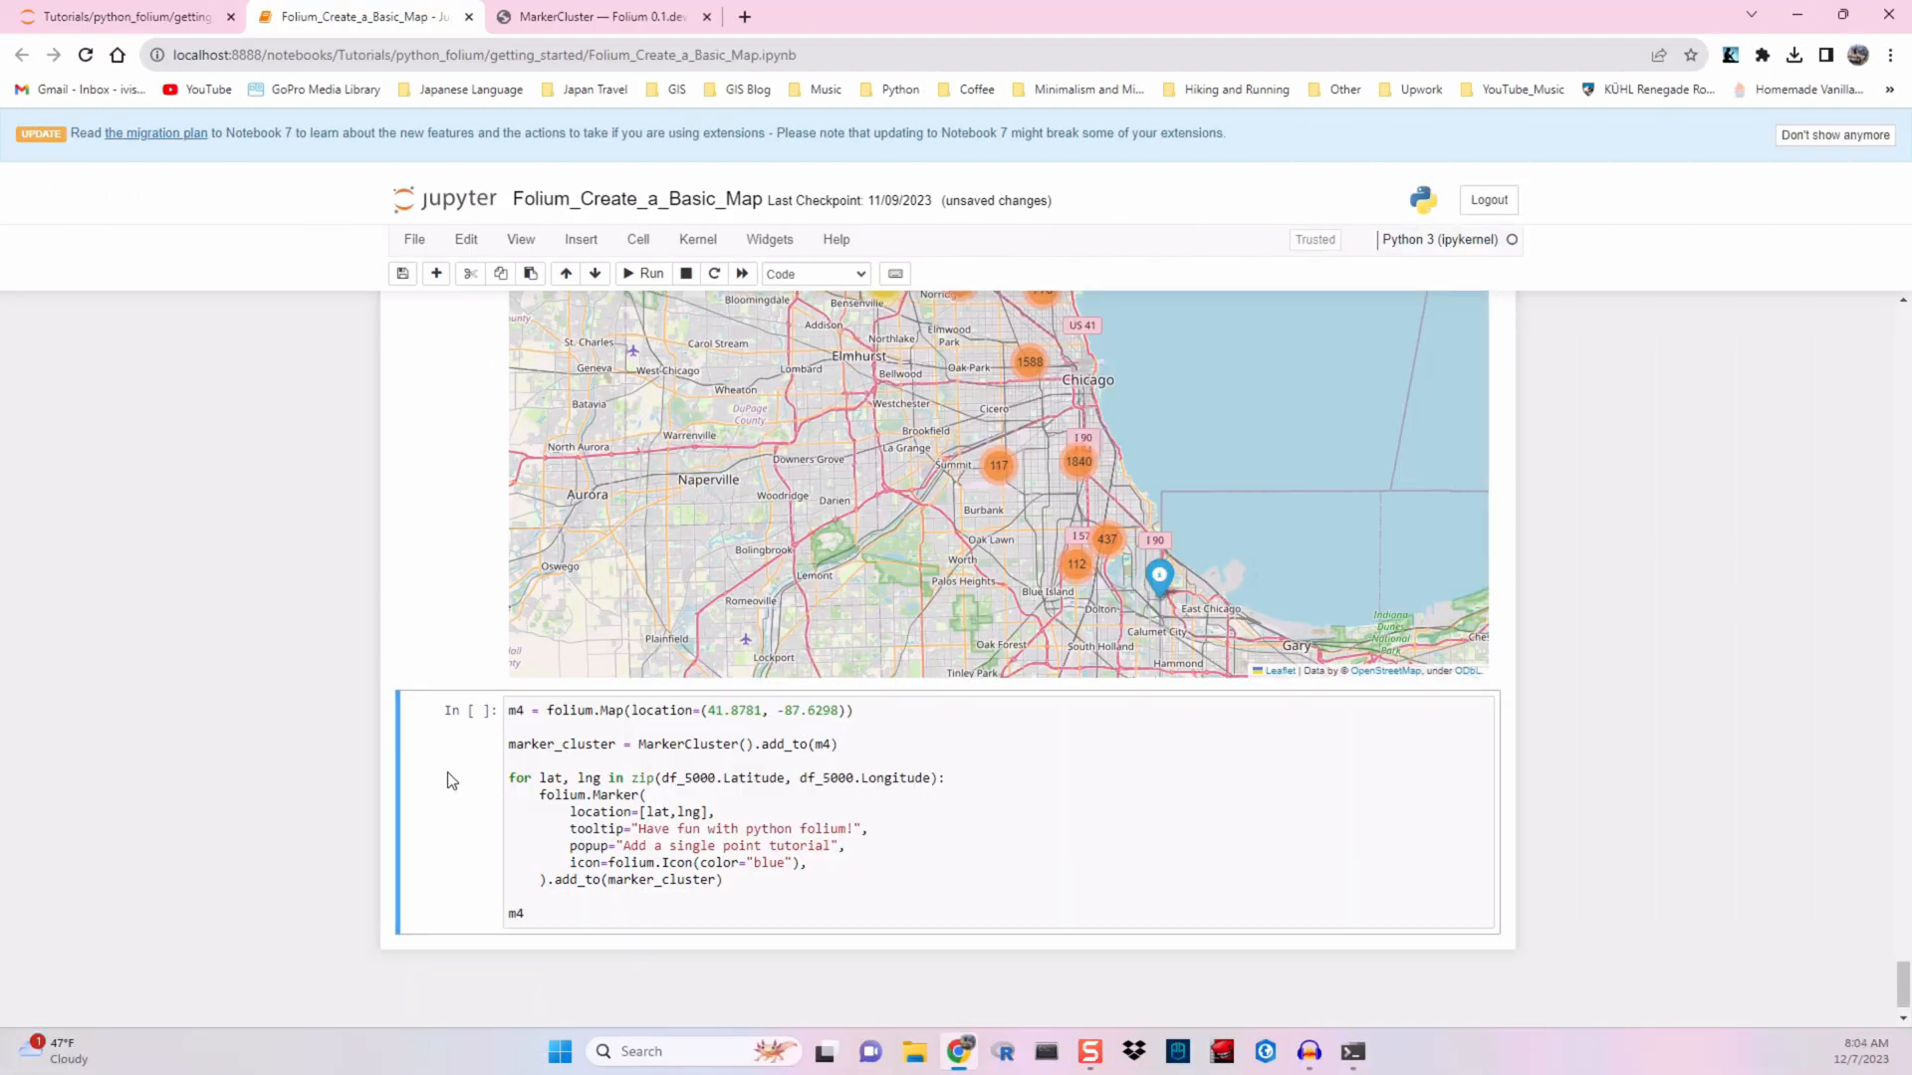
Step: Create df_10000 = df[0:10000] and an m5 map cell looping over df_10000
text(df_10000 =)
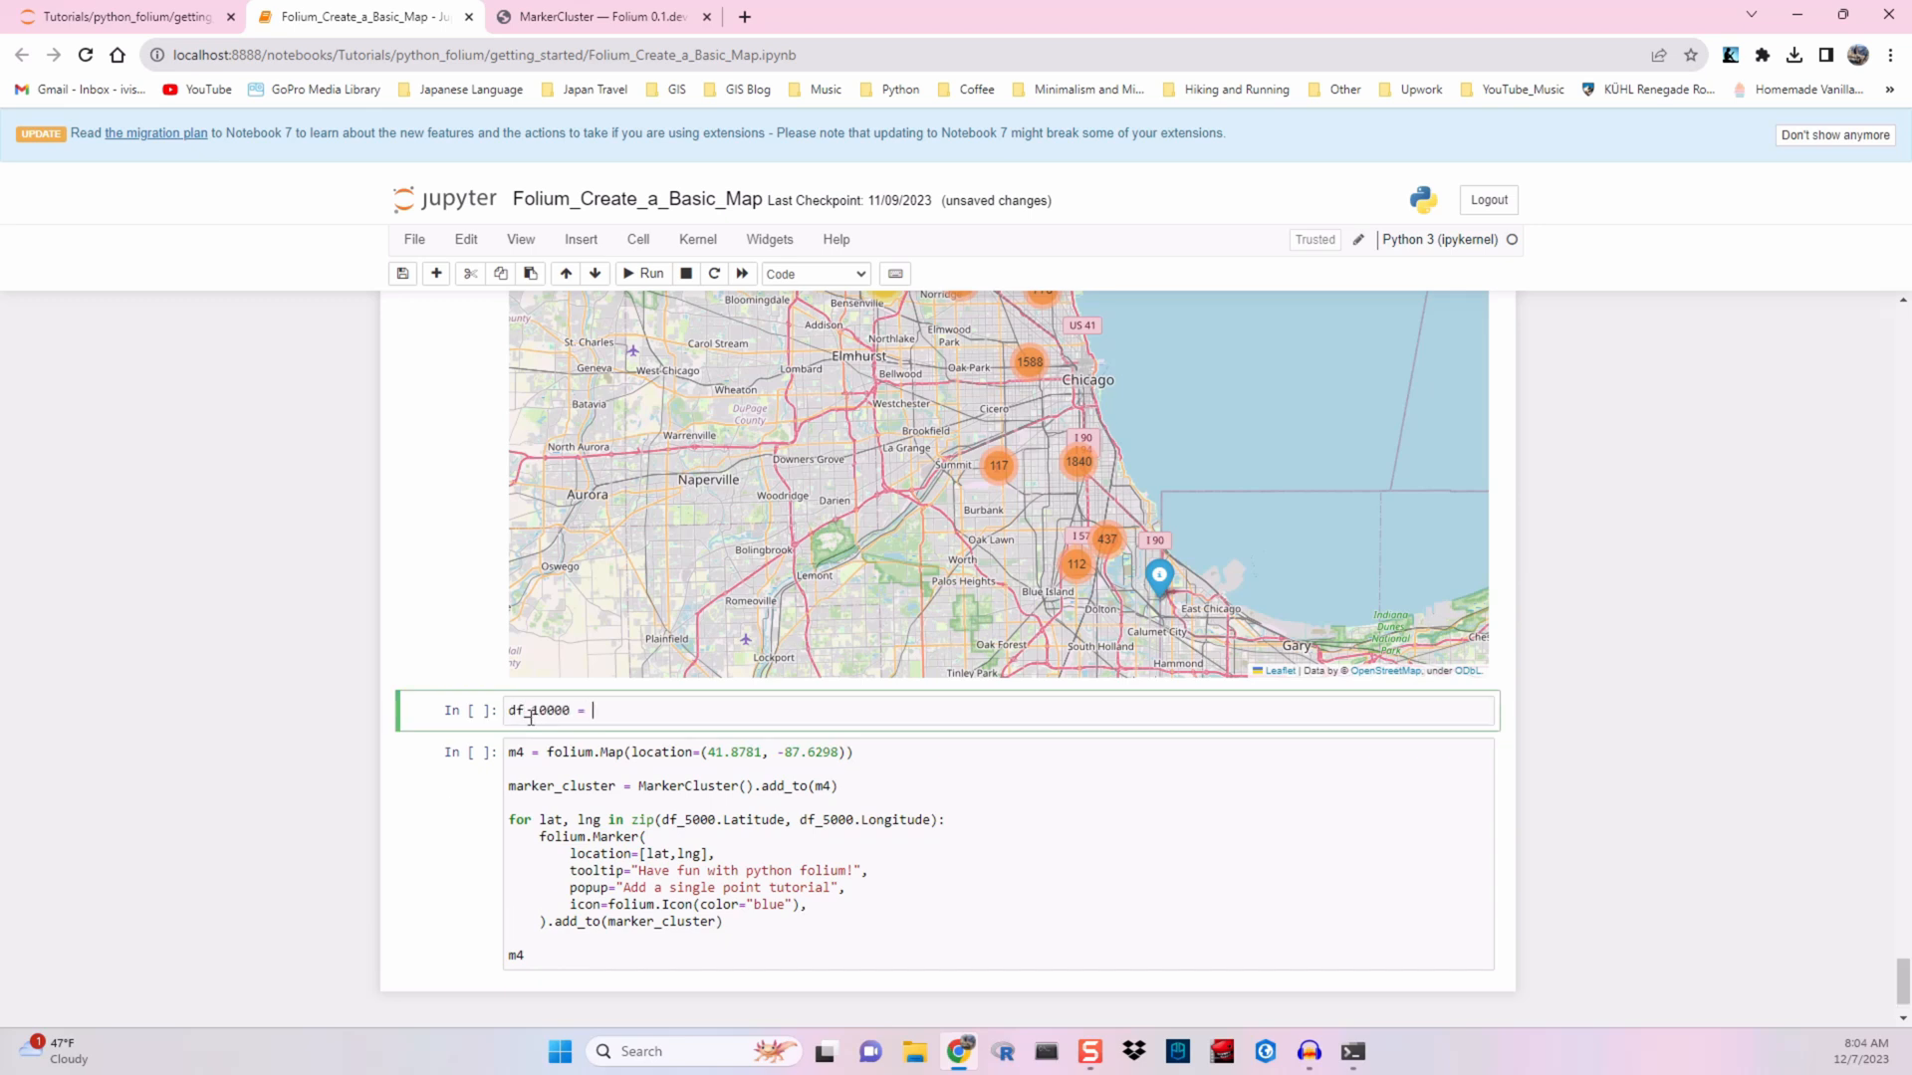
text(df[0)
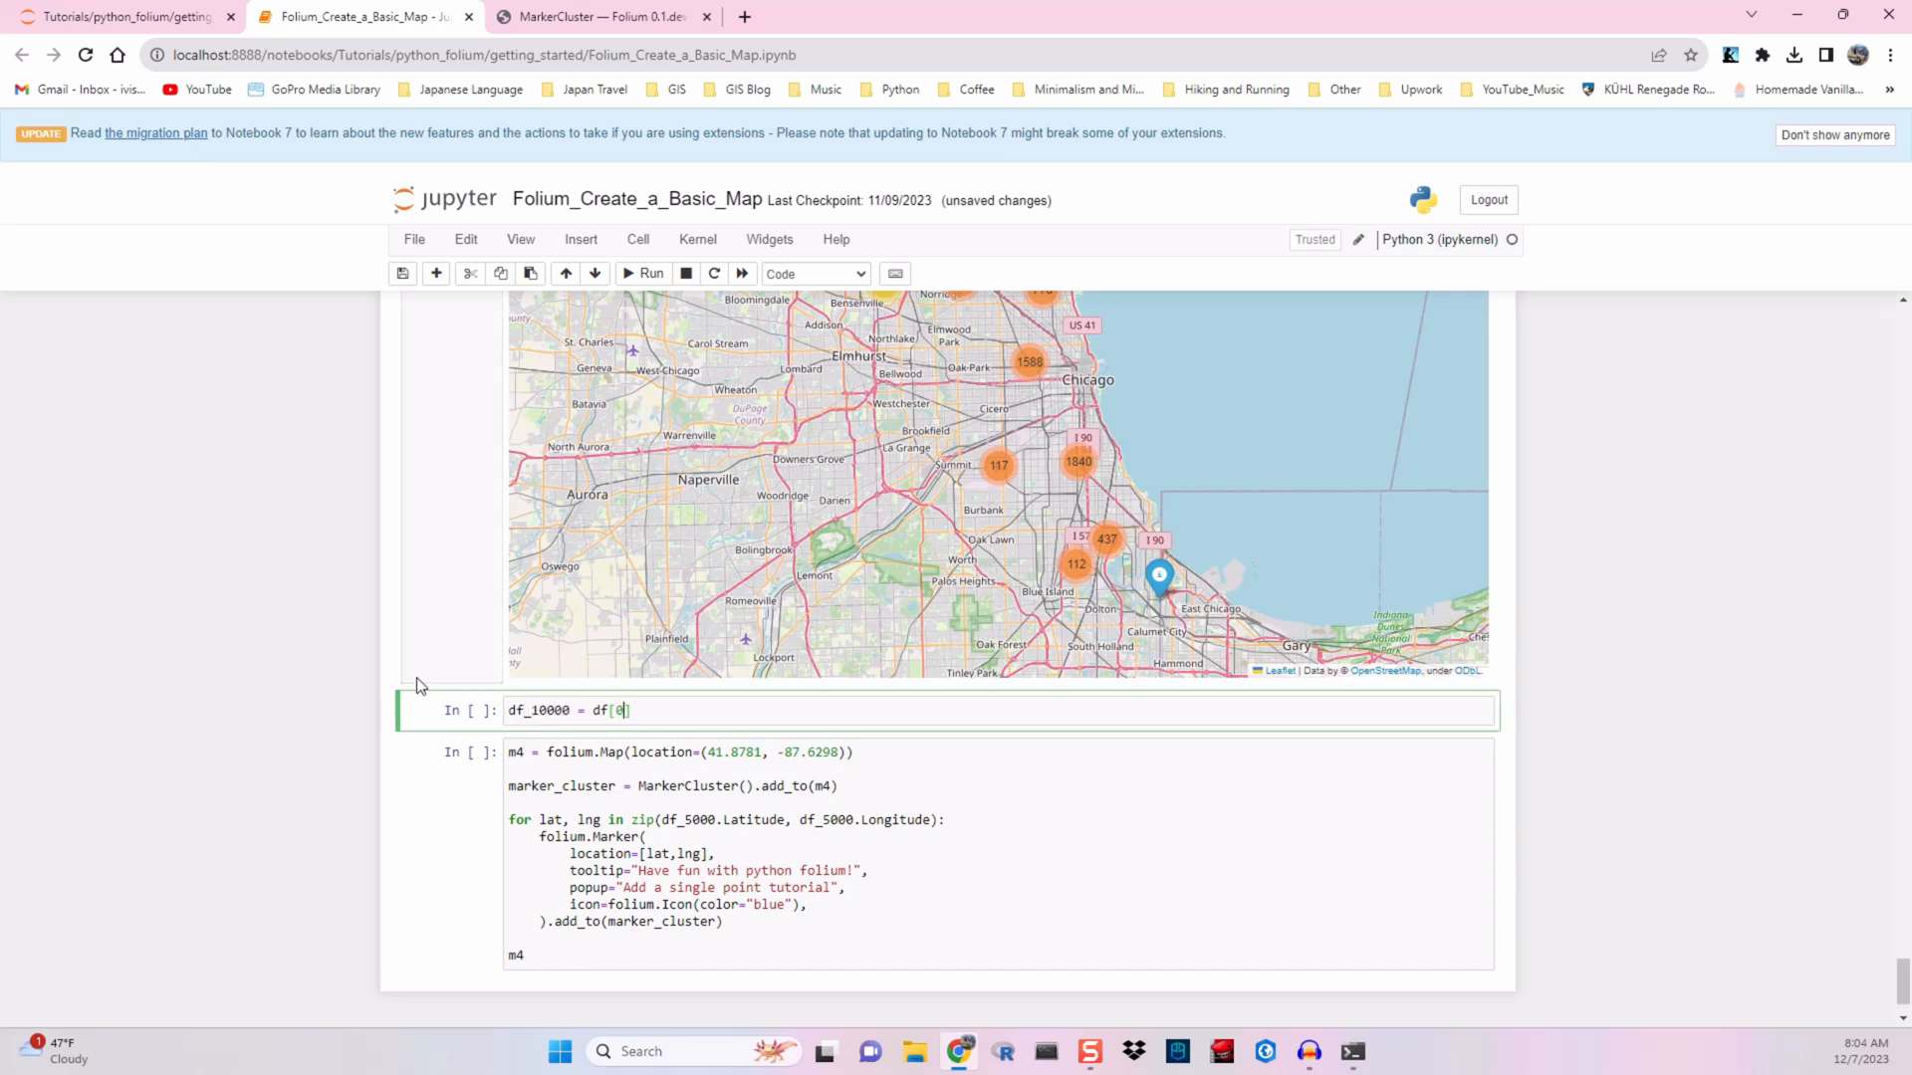
text(:10)
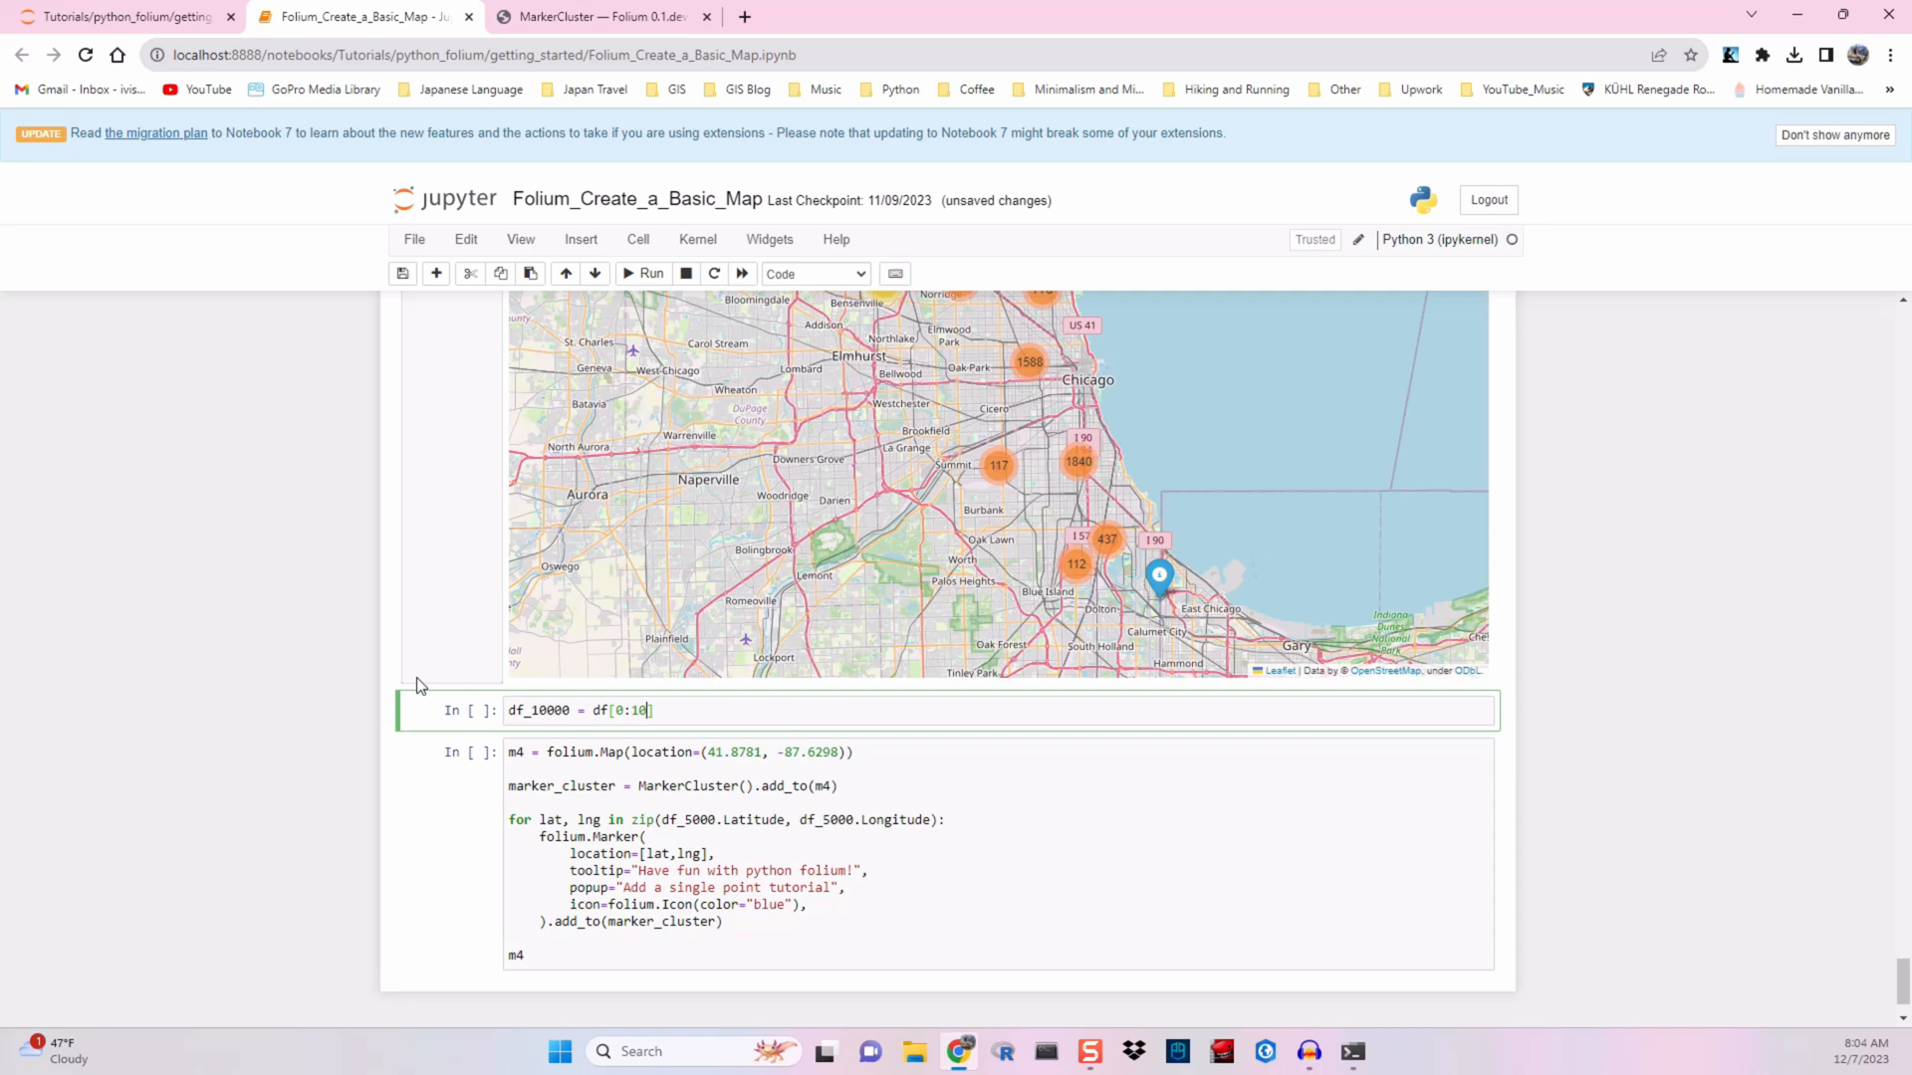
text(000)
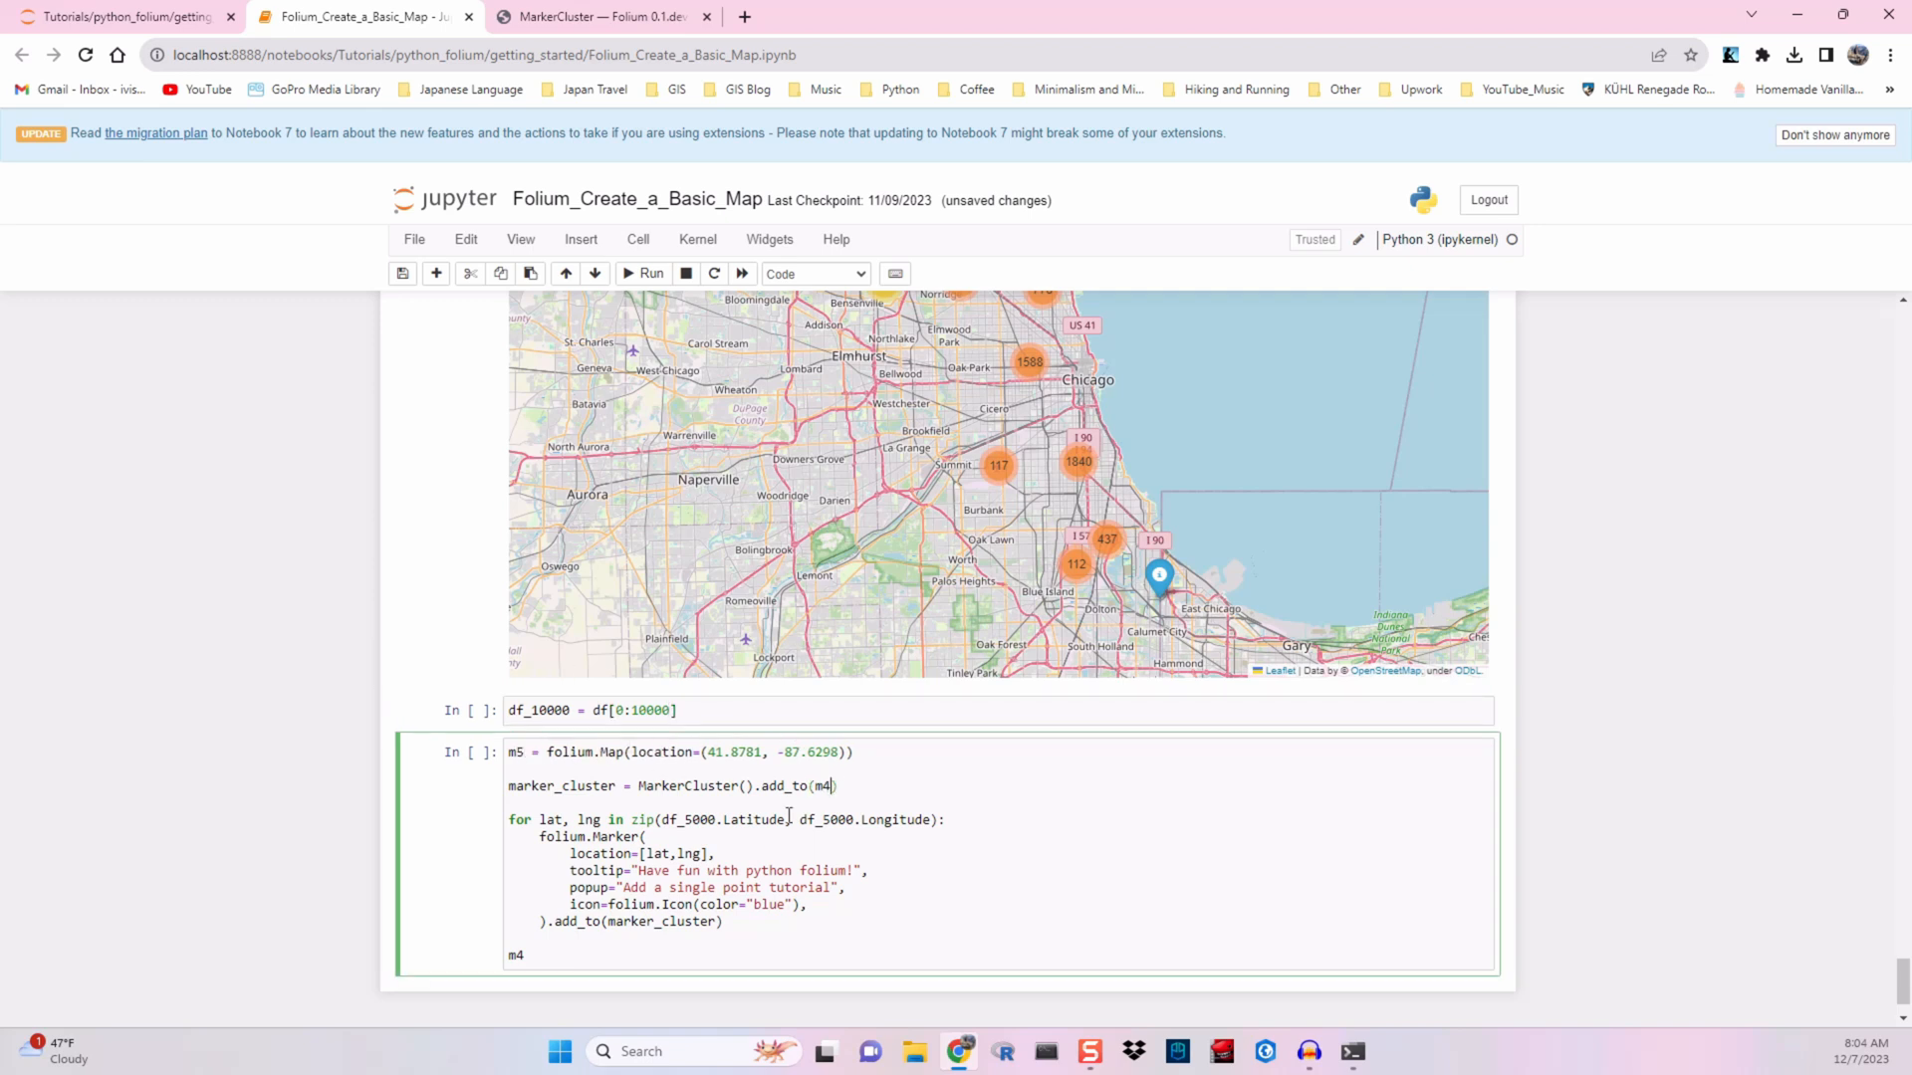
text(5)
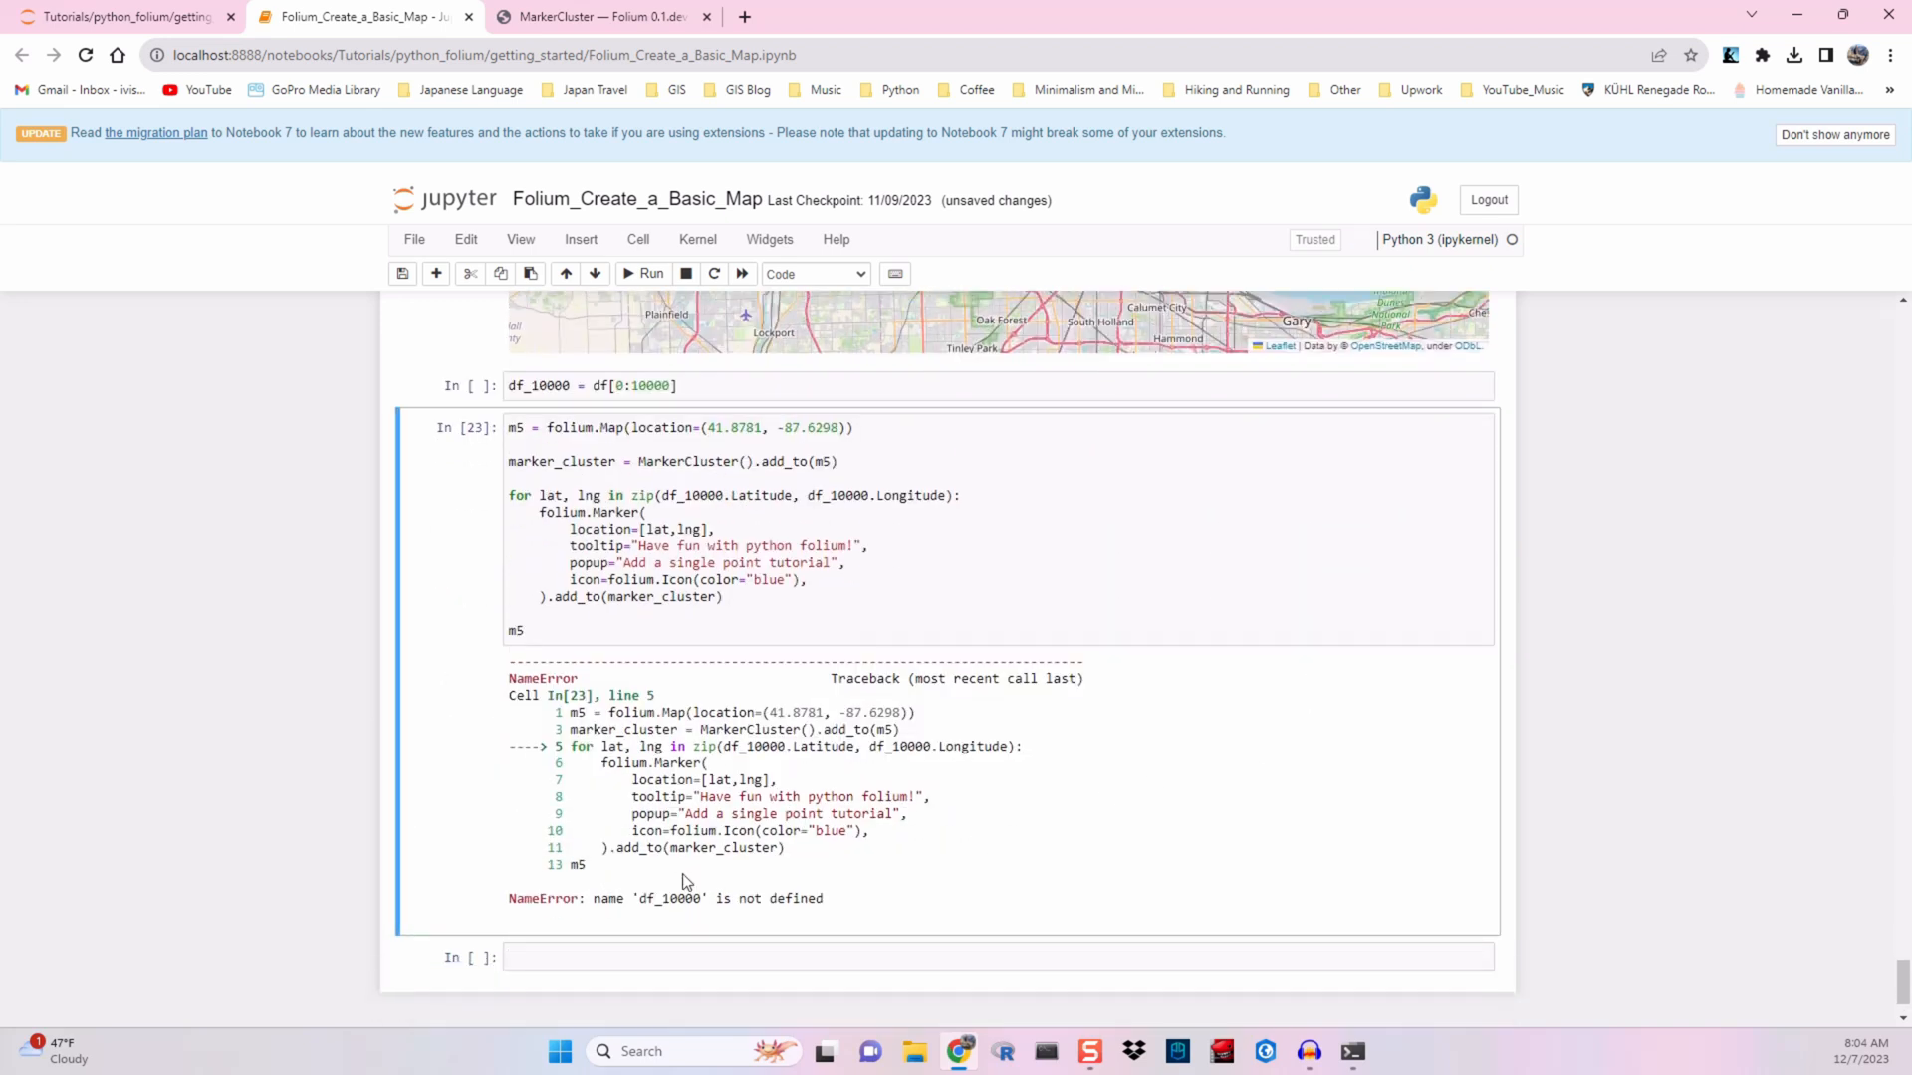
Step: Run the df_10000 slicing cell, then rerun the m5 map cell
click(585, 385)
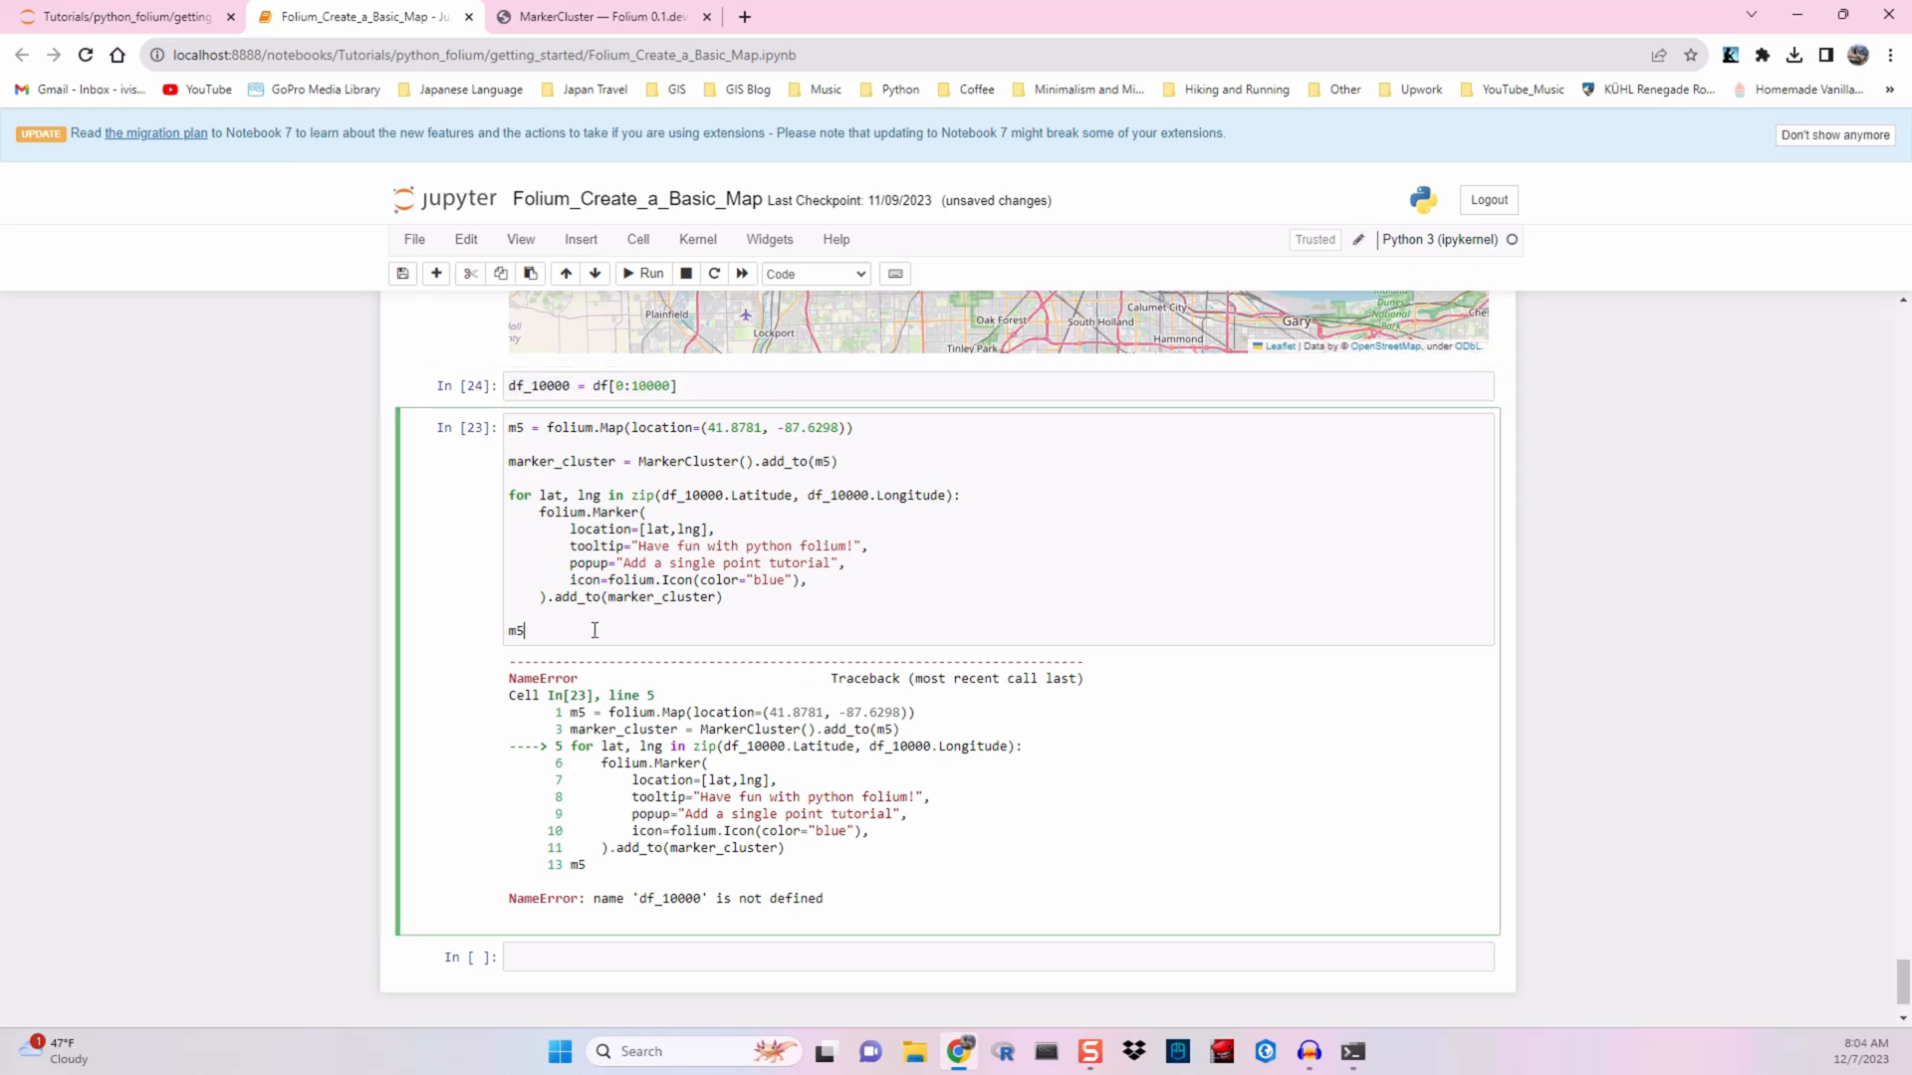
click(642, 273)
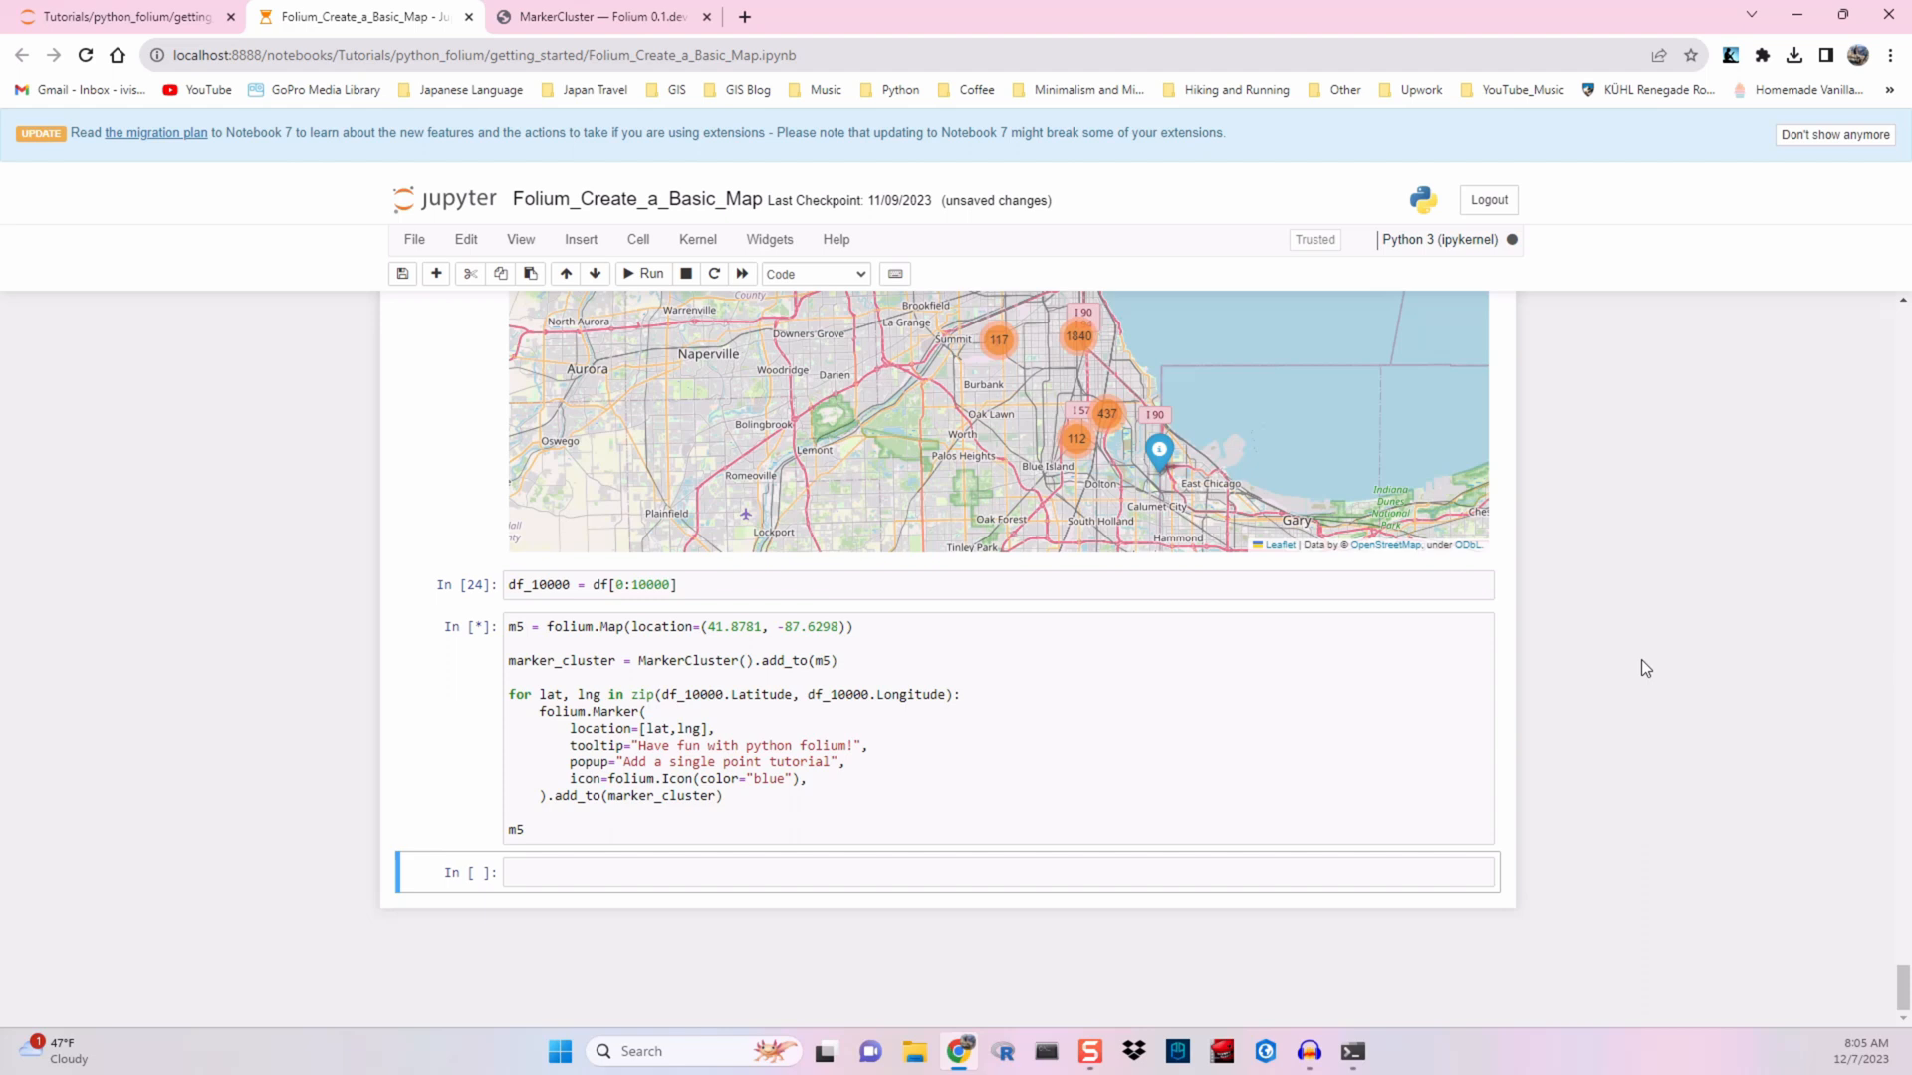
mouse_move(1628, 663)
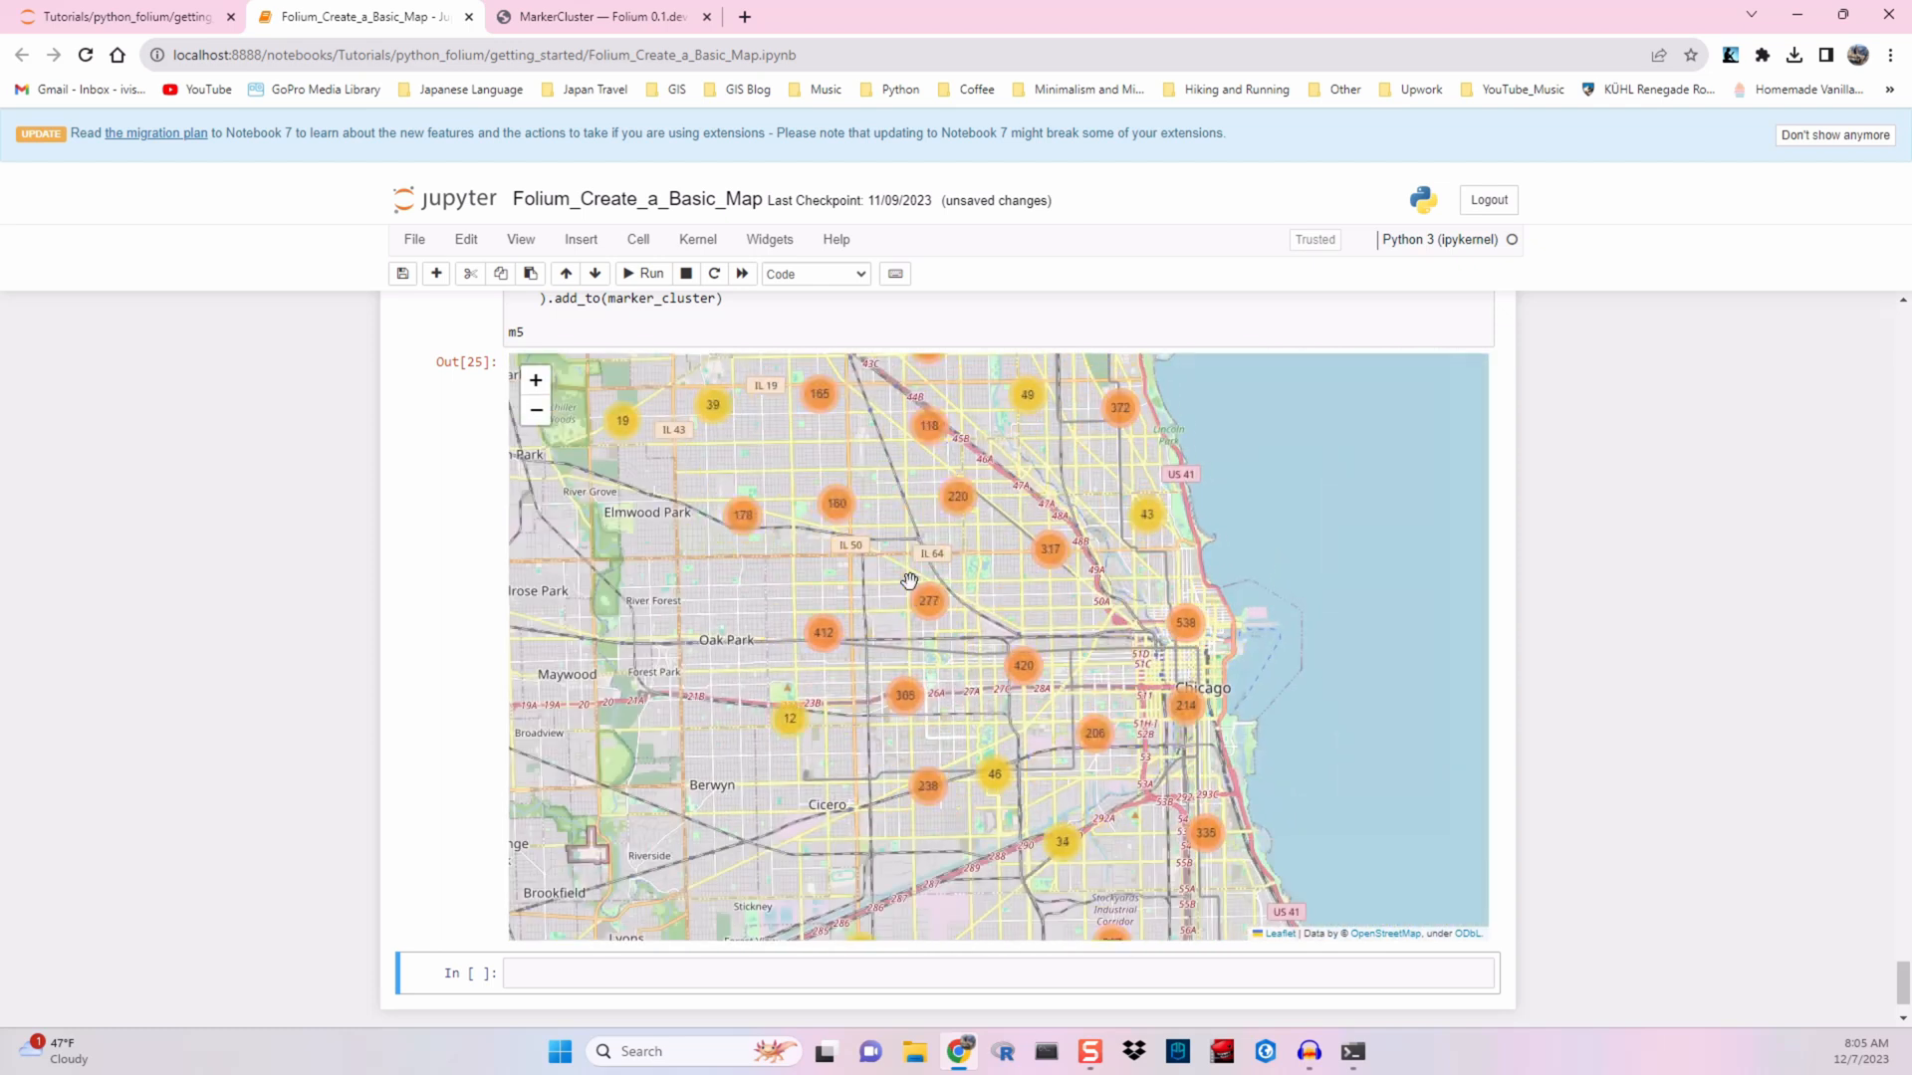
mouse_move(896, 575)
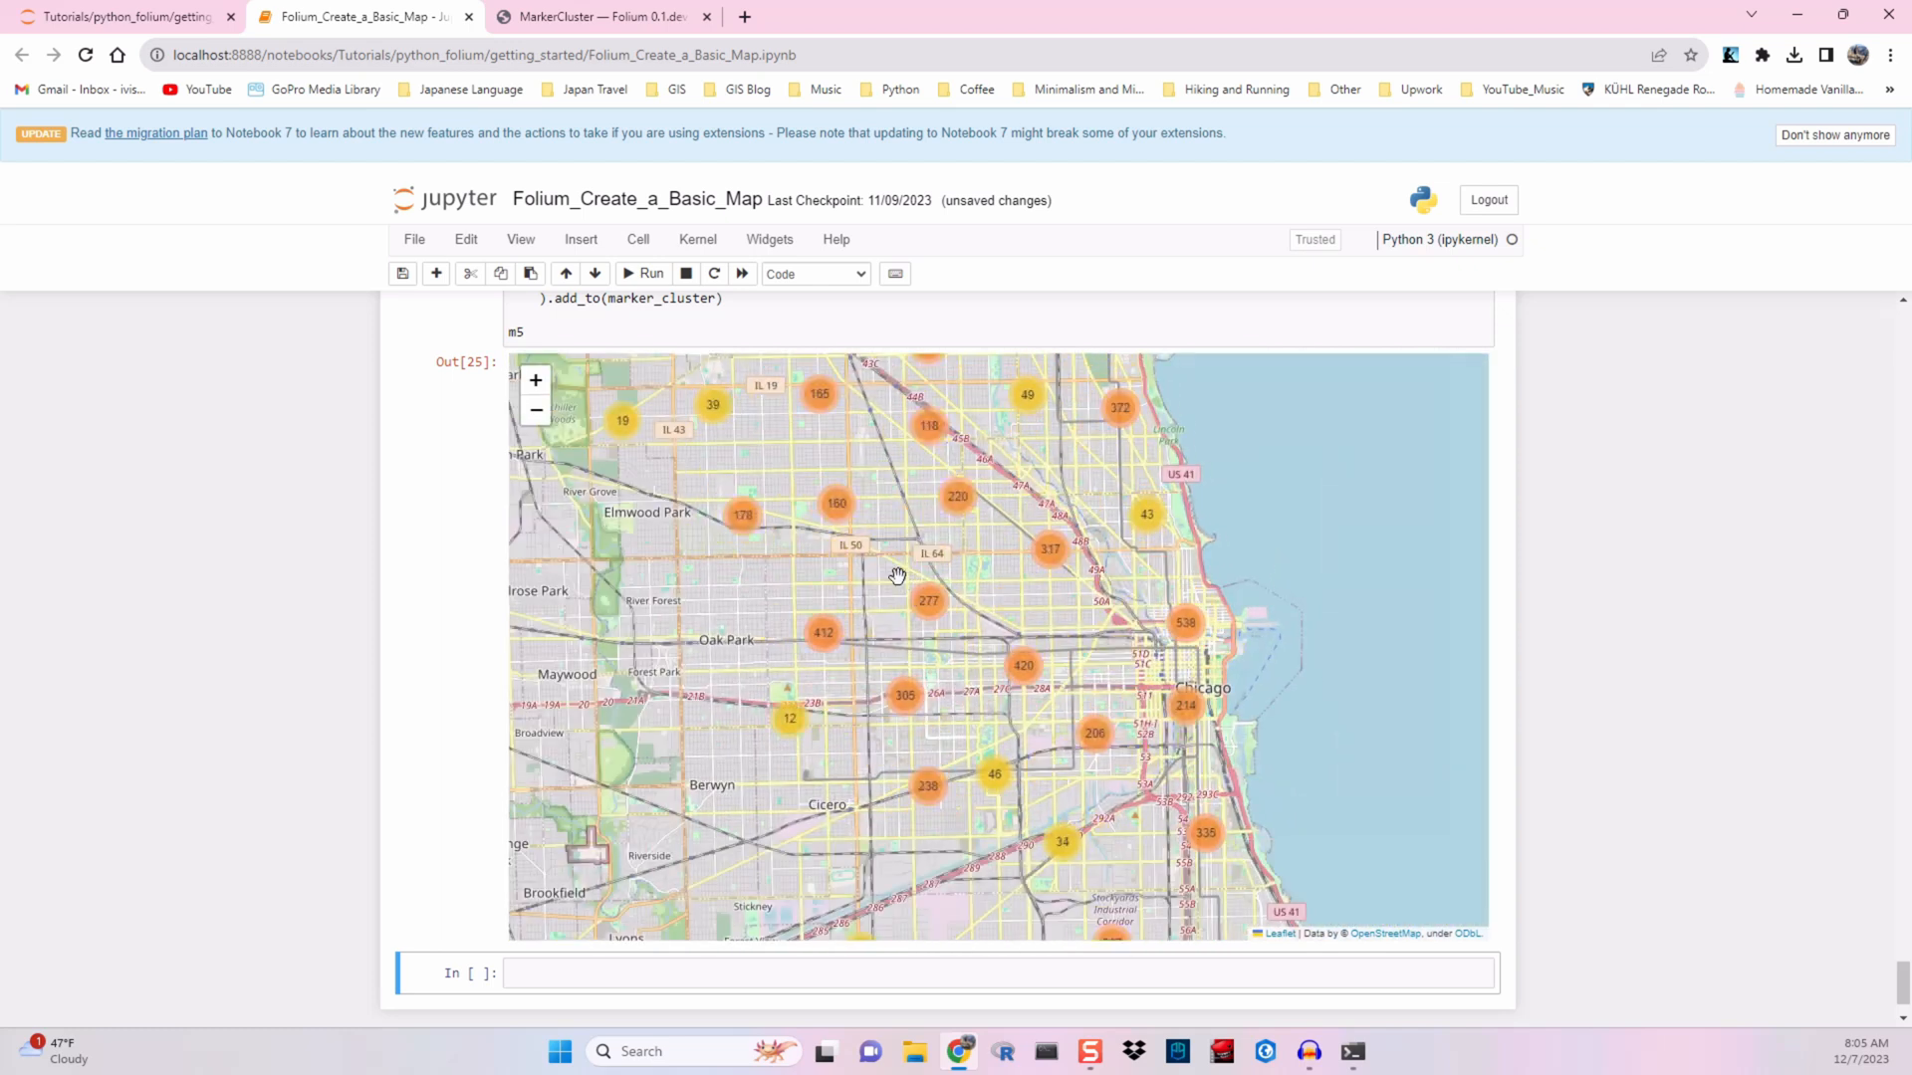